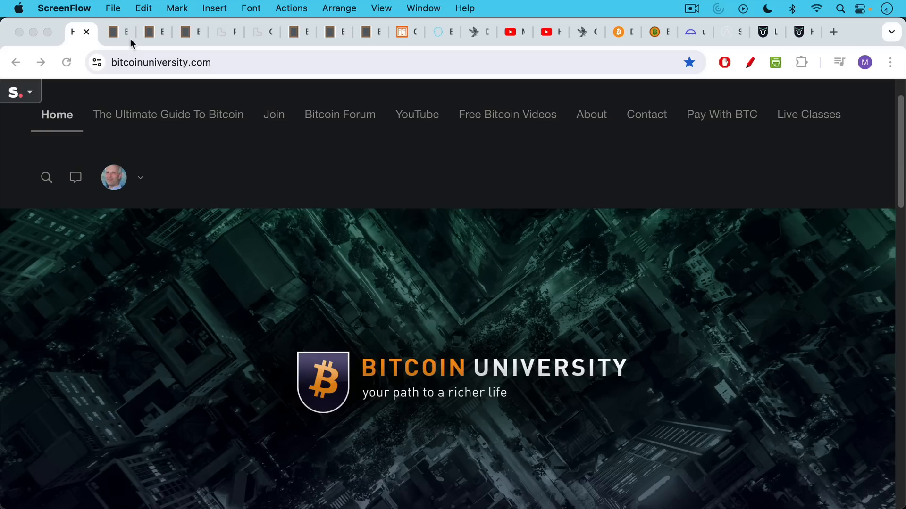
# Switch to the 'Bitcoin Hostile Node Attack?' note and read its 500,000-node scenario.
pyautogui.click(117, 33)
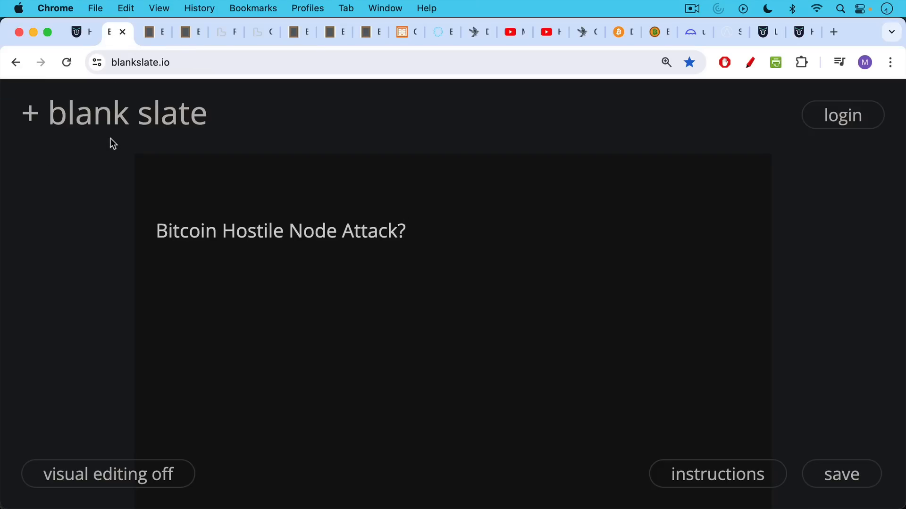
pyautogui.moveTo(114, 137)
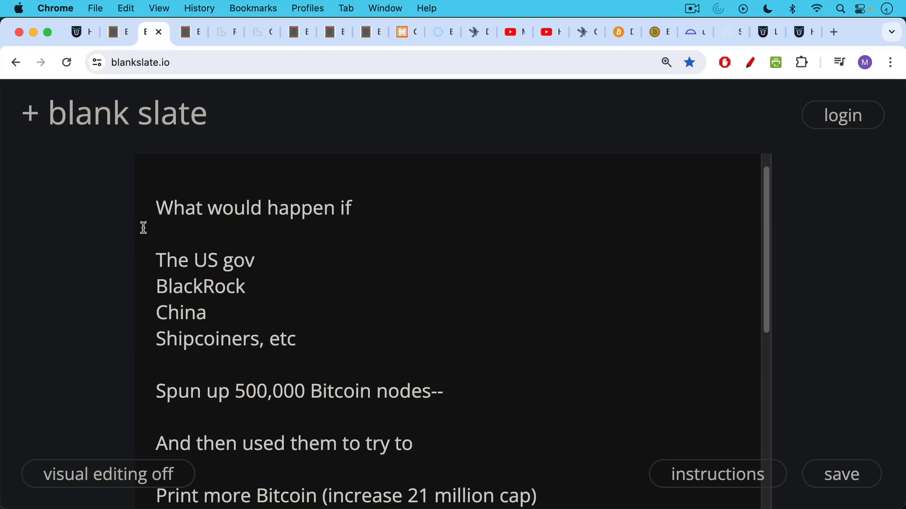
pyautogui.moveTo(135, 257)
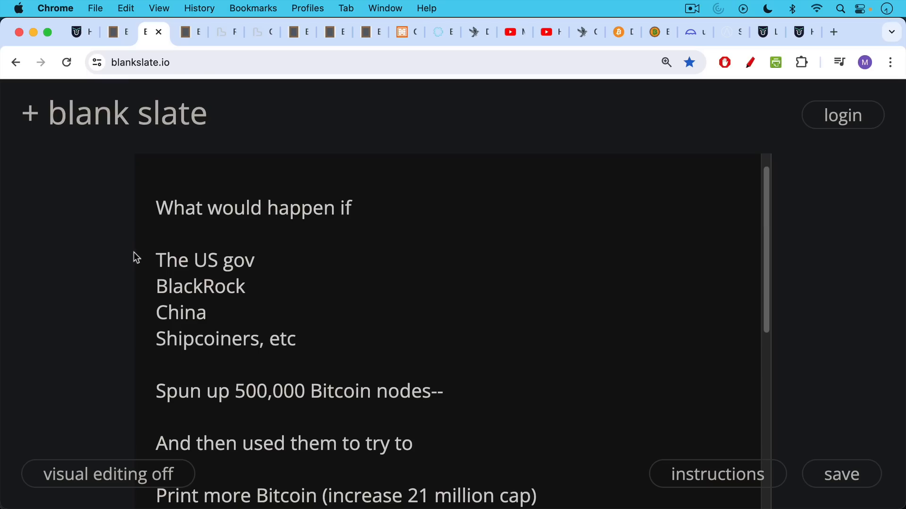
pyautogui.scroll(-3)
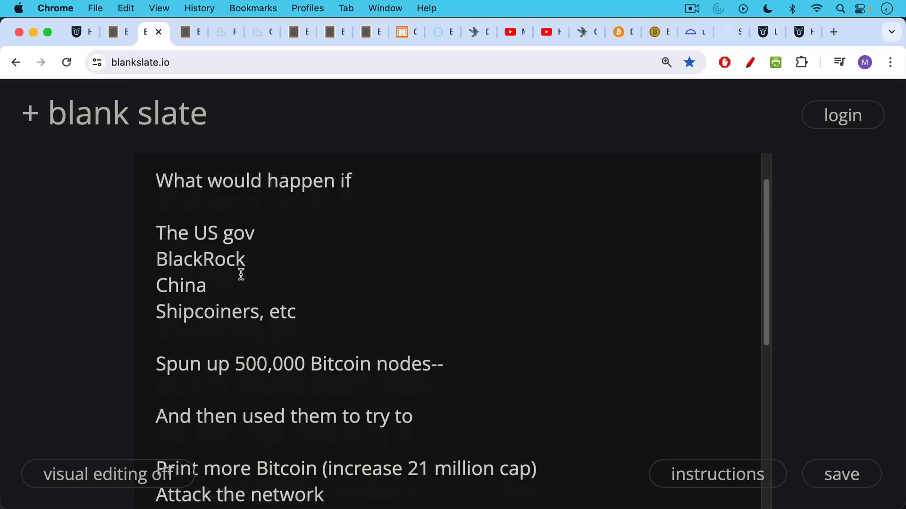
pyautogui.scroll(-3)
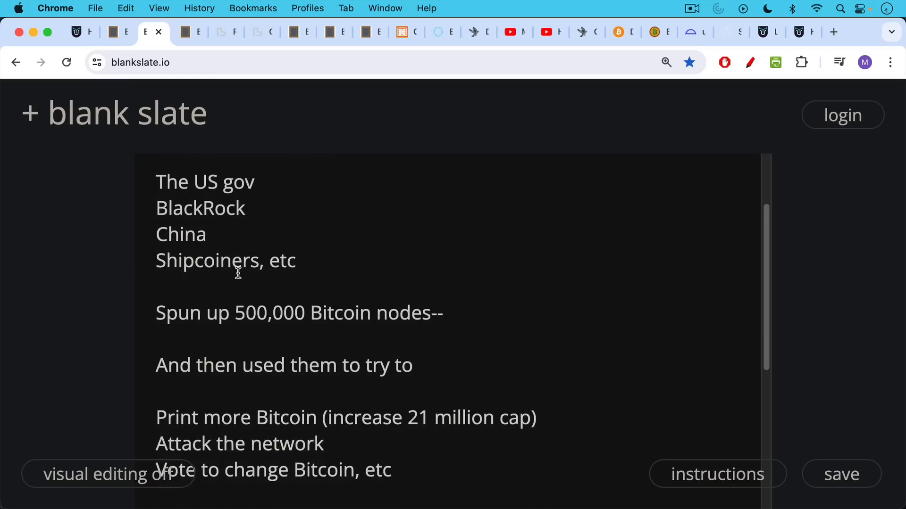
pyautogui.scroll(-3)
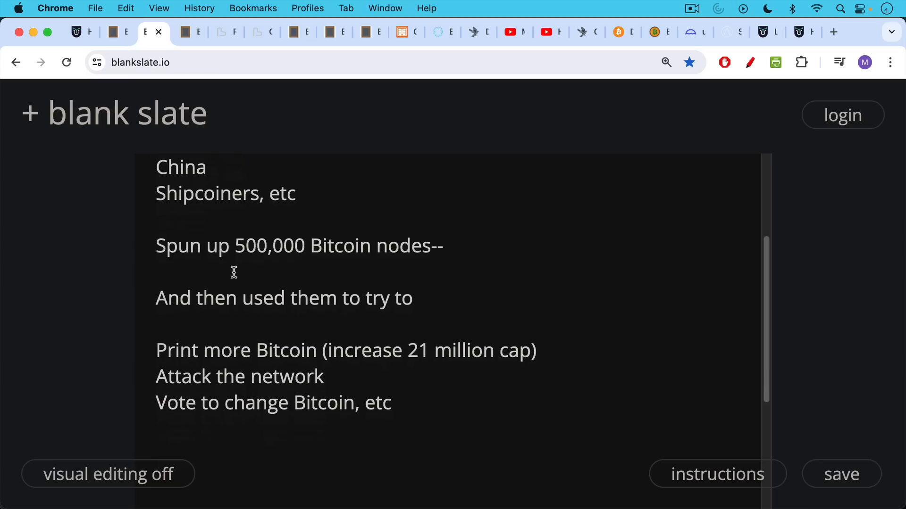
pyautogui.moveTo(226, 270)
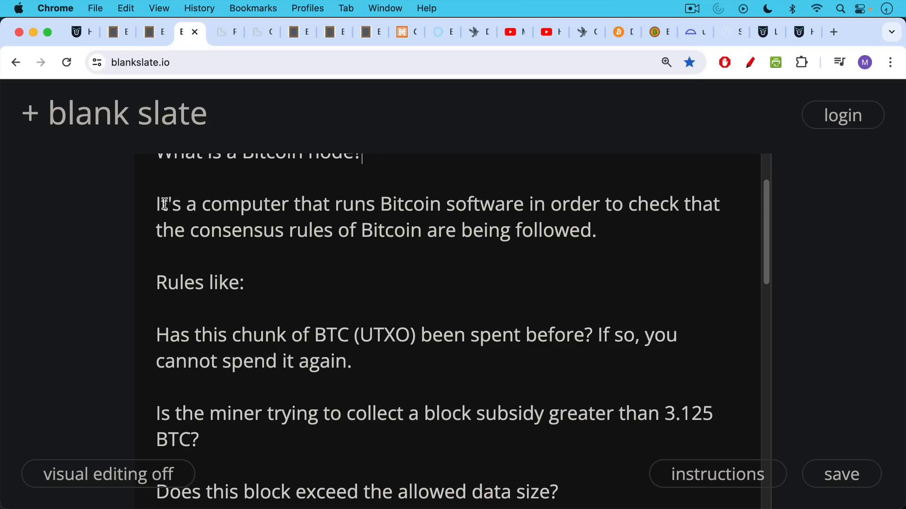
# Read down through the block-validation questions, node-versus-miner note and closing subscribe appeal.
pyautogui.scroll(-3)
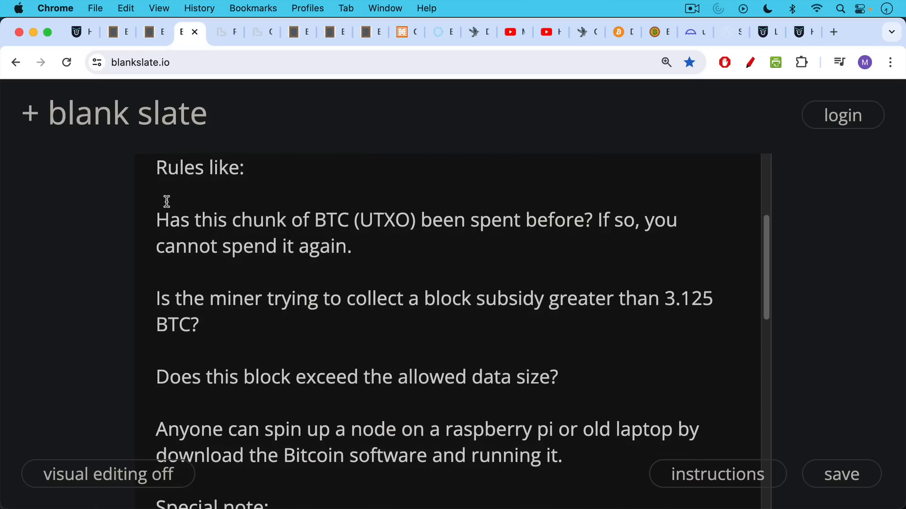
pyautogui.moveTo(169, 176)
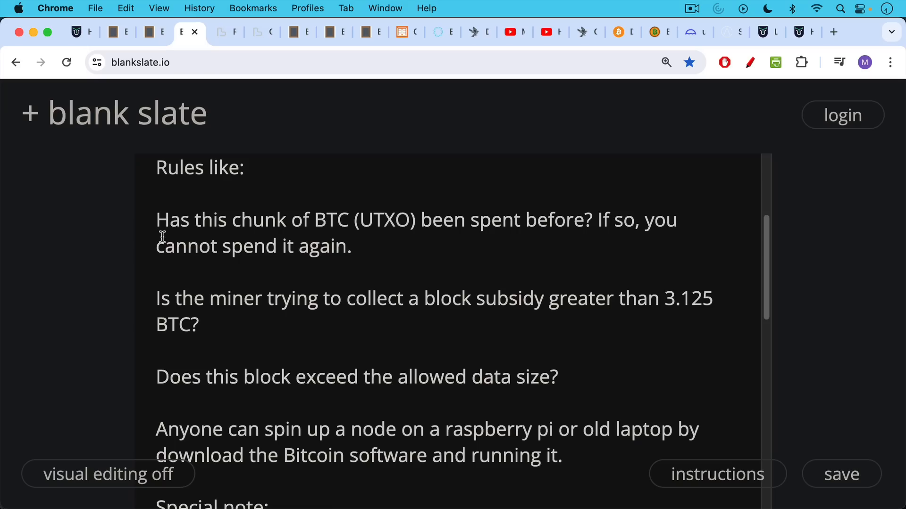
pyautogui.scroll(-3)
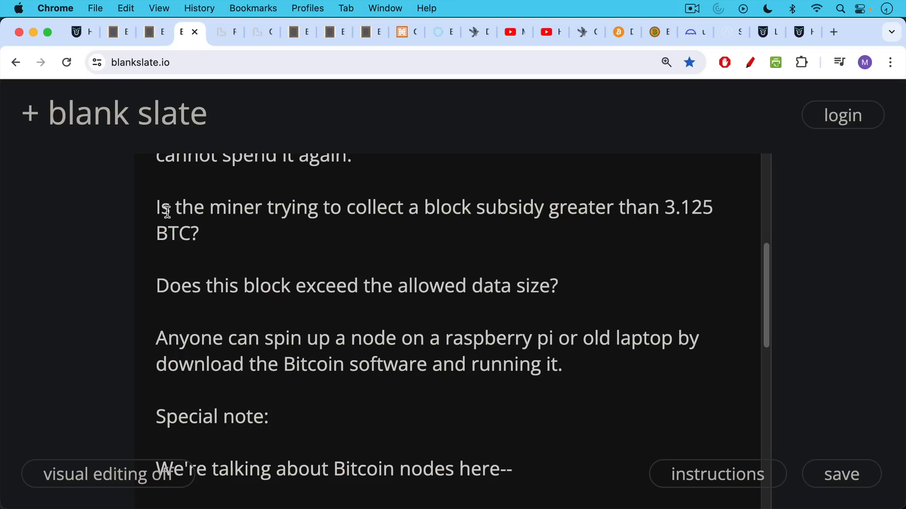
pyautogui.moveTo(163, 269)
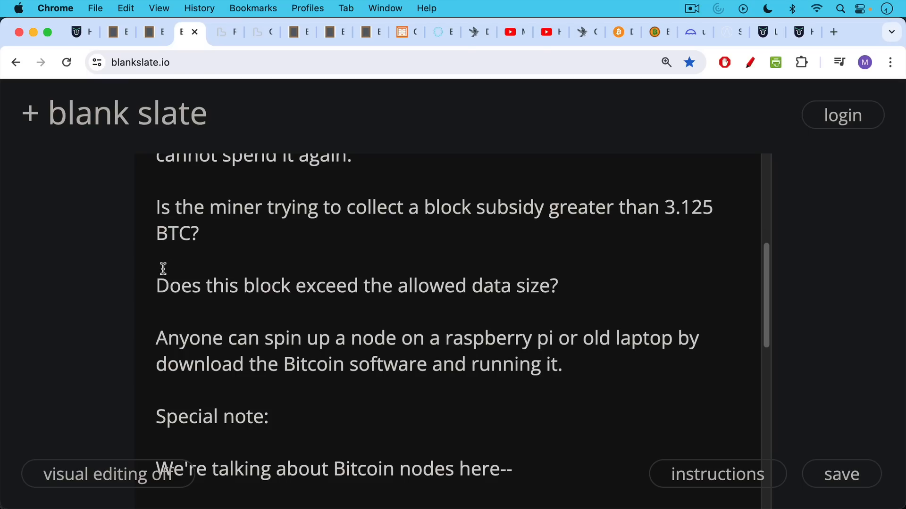
pyautogui.scroll(-3)
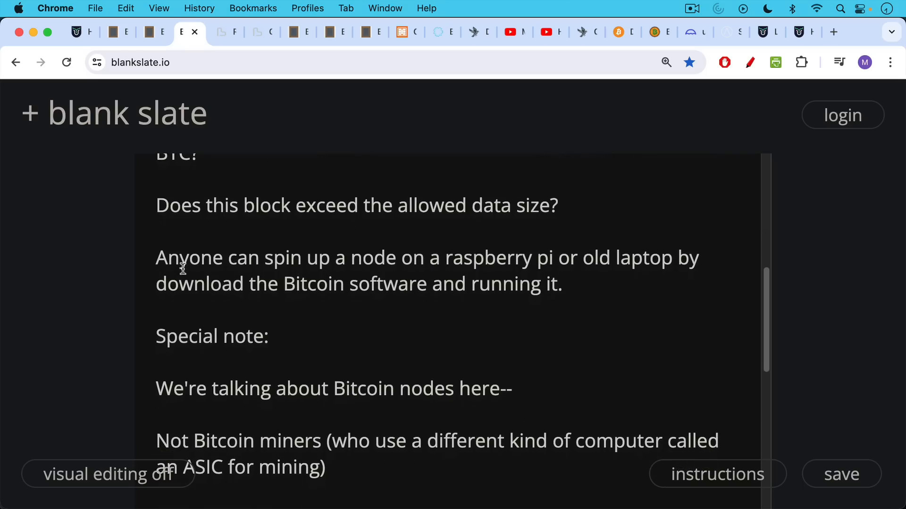
pyautogui.scroll(-3)
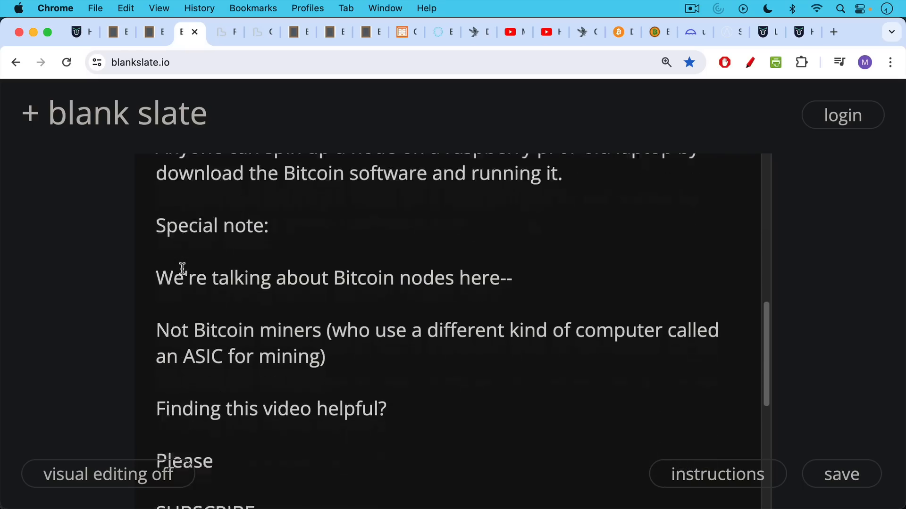
pyautogui.scroll(-3)
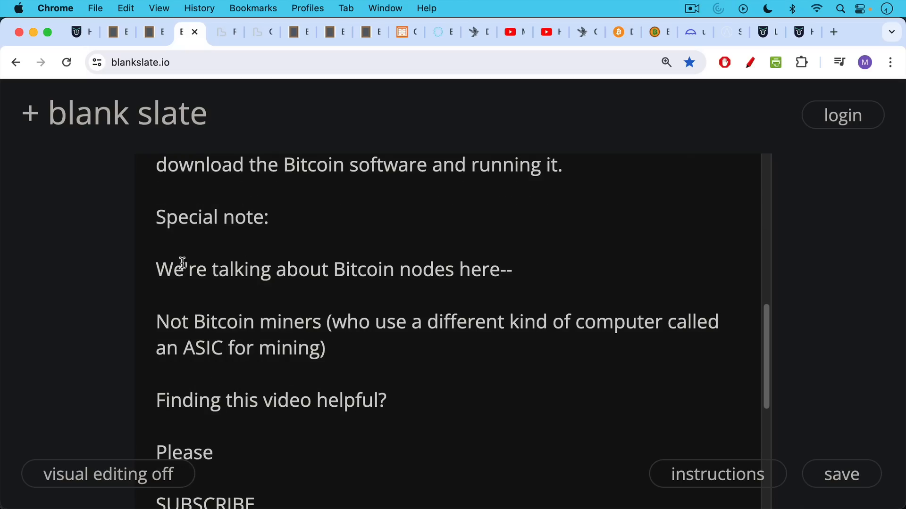
pyautogui.moveTo(181, 248)
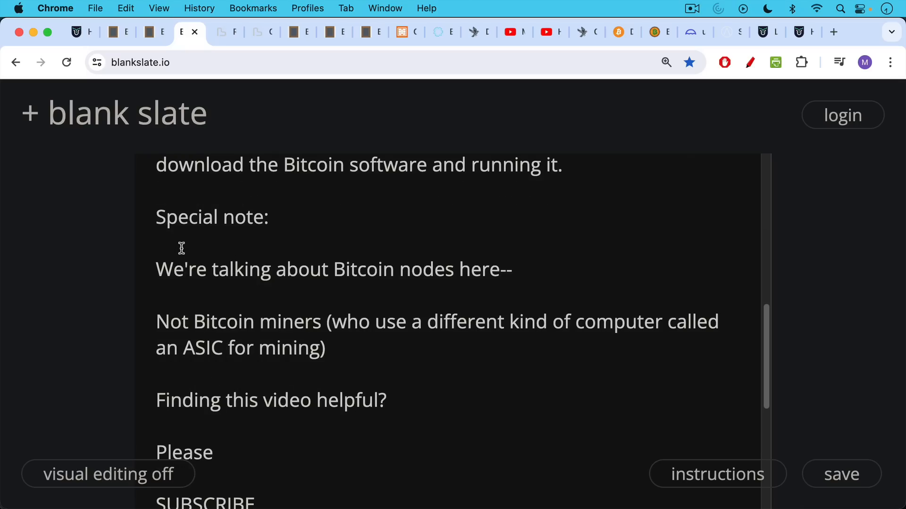
pyautogui.moveTo(177, 269)
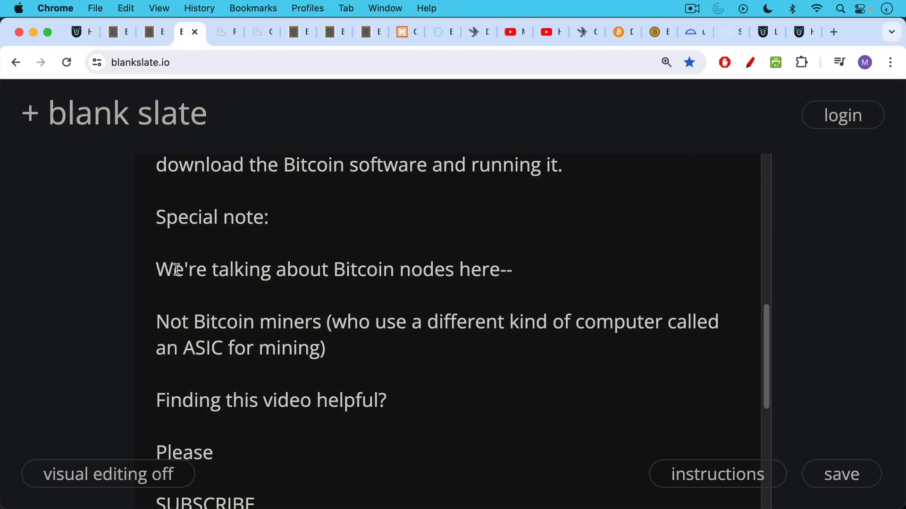
pyautogui.scroll(-3)
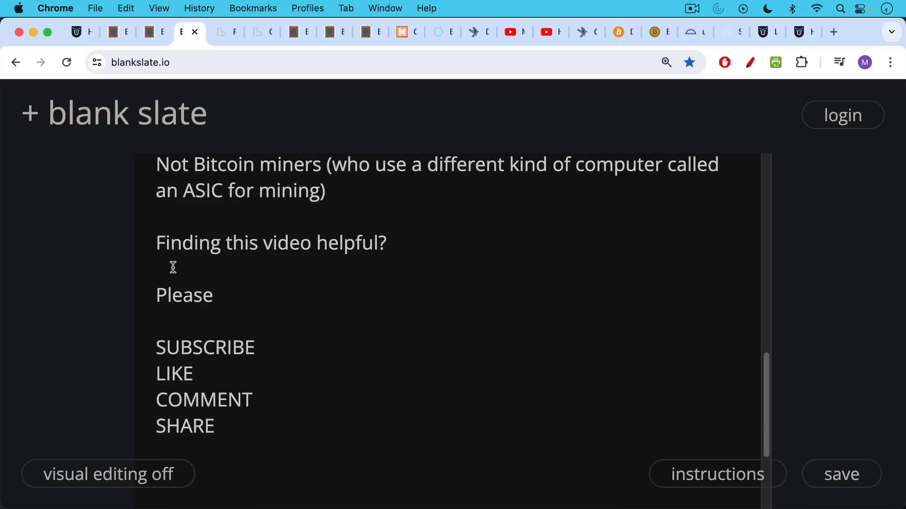
pyautogui.moveTo(225, 68)
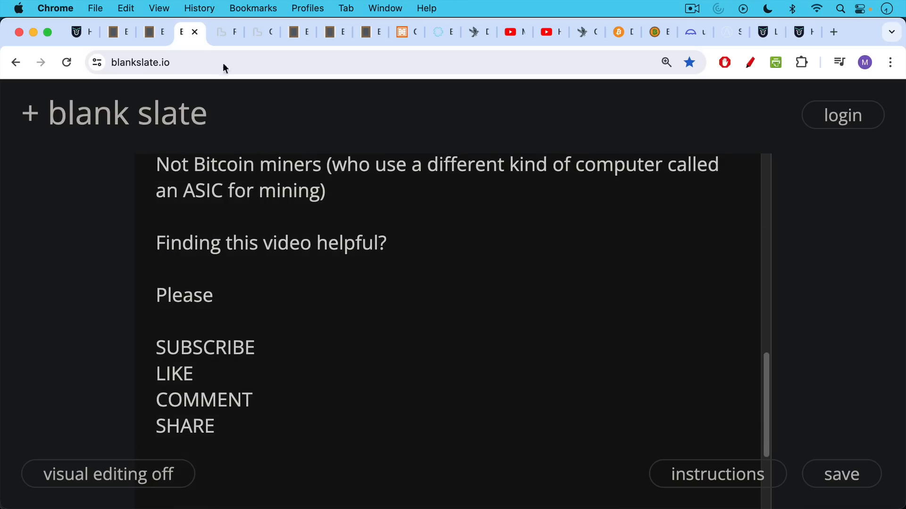
# View the 63,767 global nodes estimate, then return to the 19,155 reachable nodes map.
pyautogui.click(222, 32)
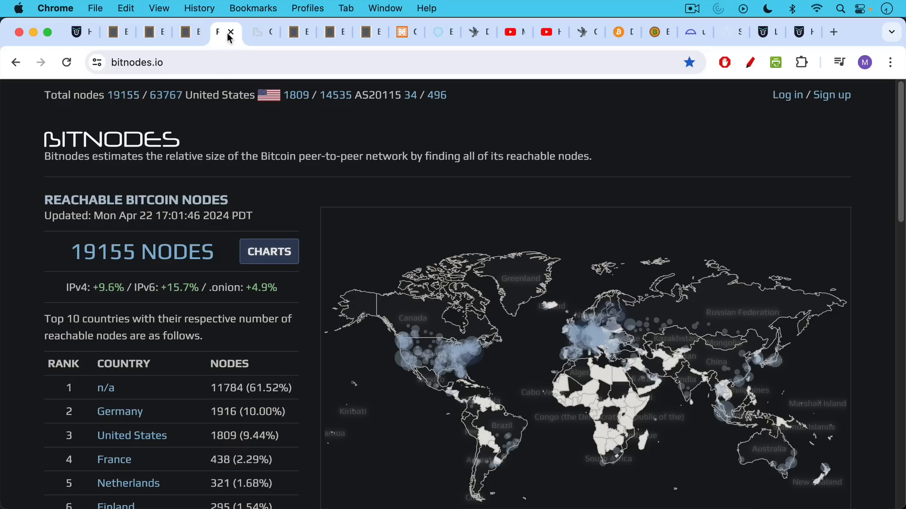
pyautogui.moveTo(227, 76)
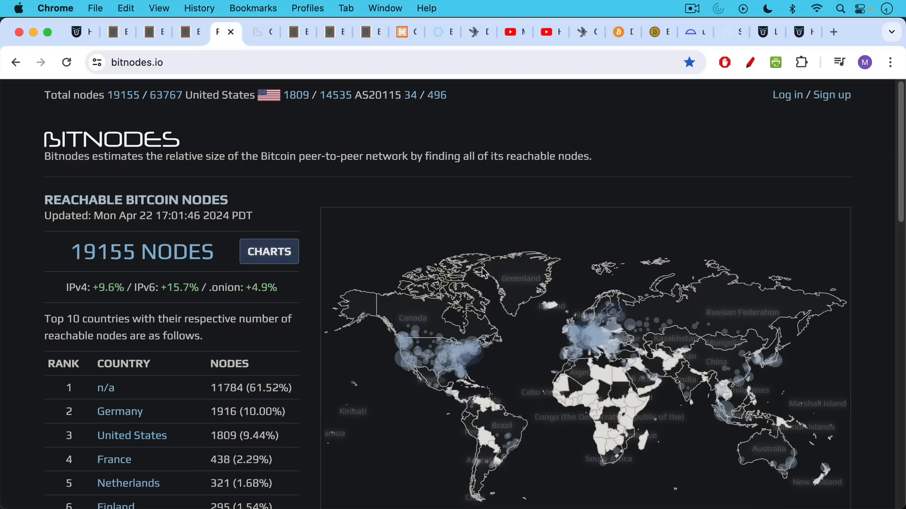
pyautogui.moveTo(261, 36)
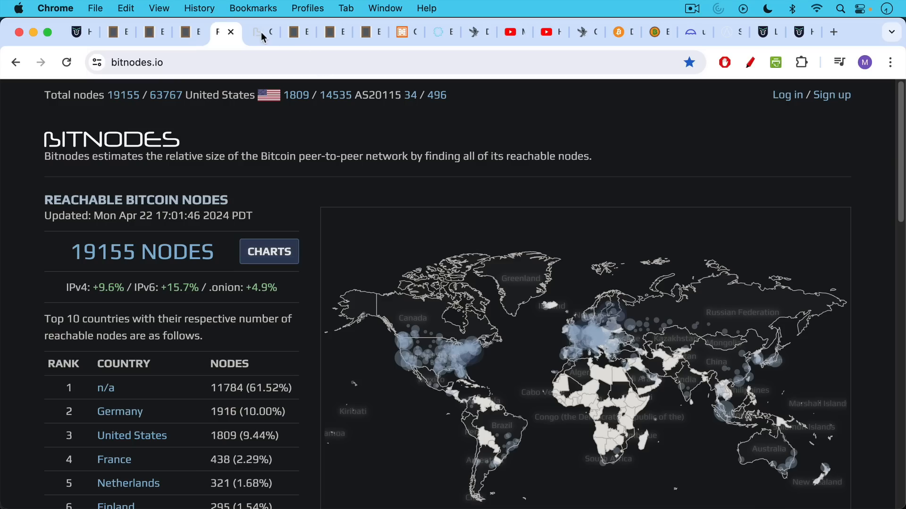
pyautogui.click(261, 32)
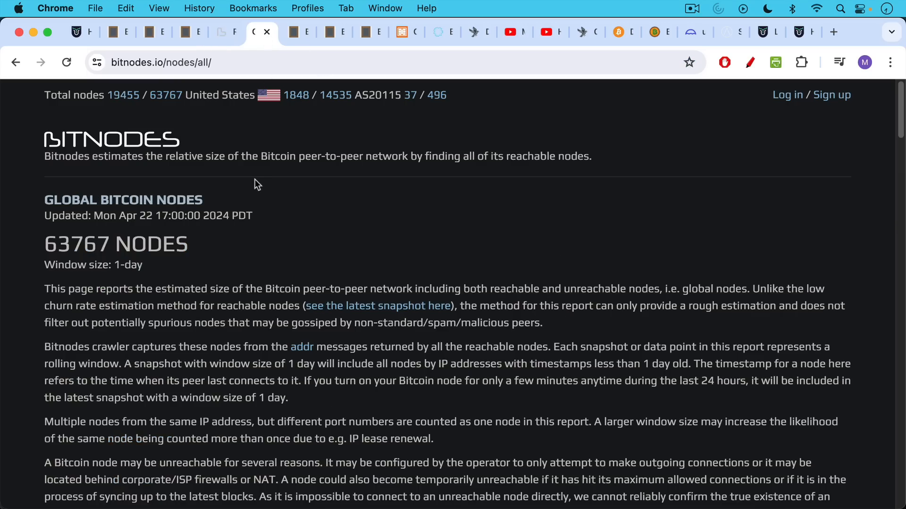
pyautogui.moveTo(227, 242)
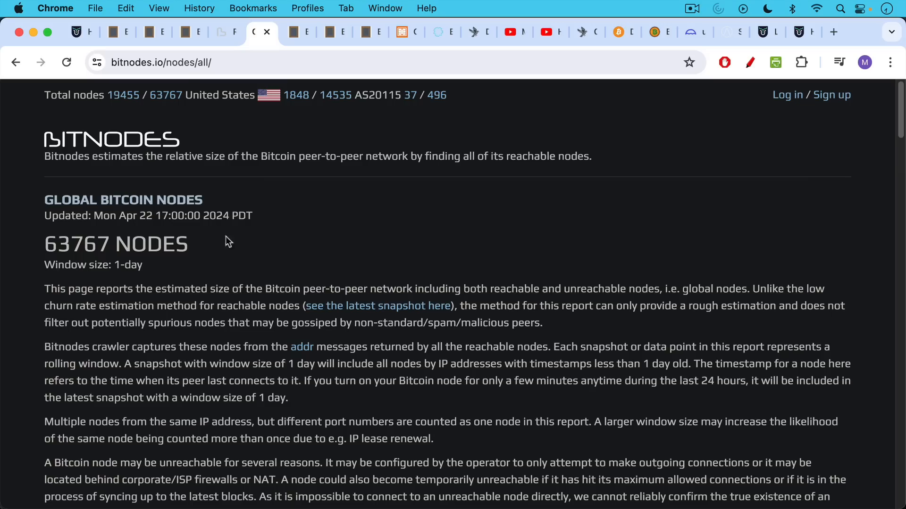
pyautogui.moveTo(187, 220)
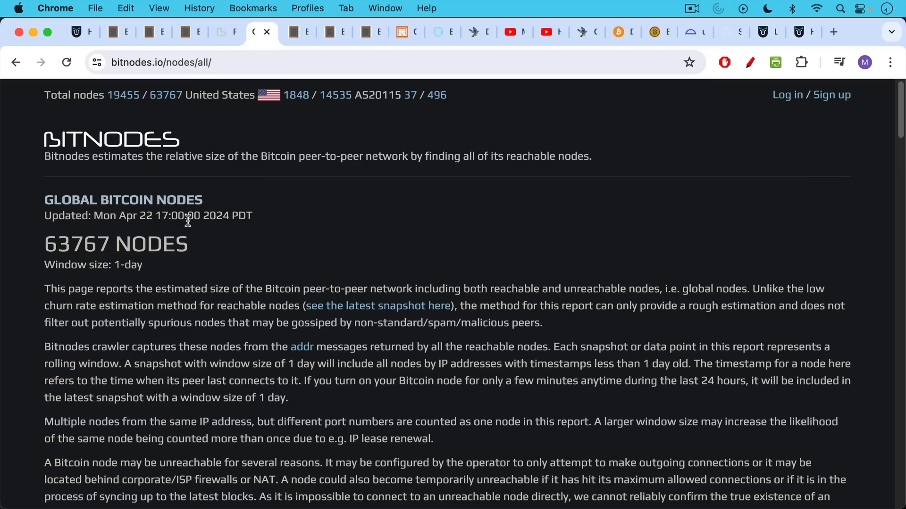
pyautogui.moveTo(196, 253)
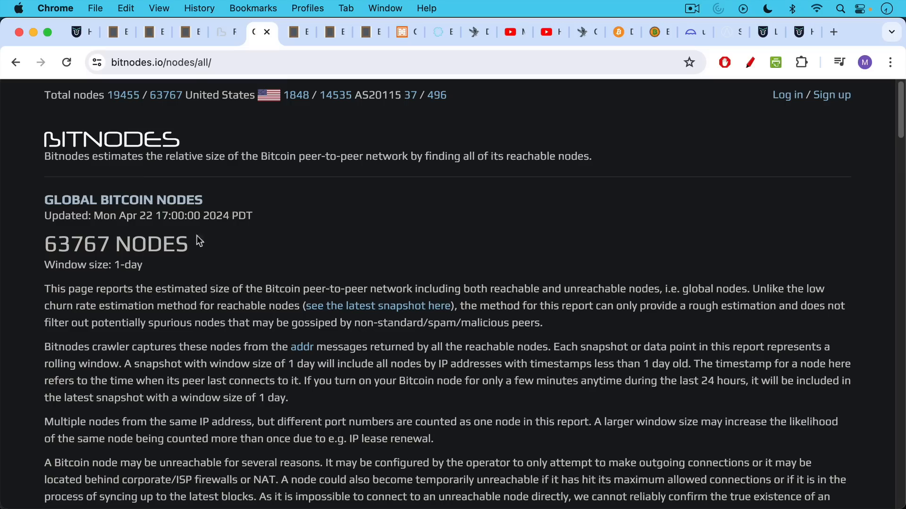
pyautogui.moveTo(279, 59)
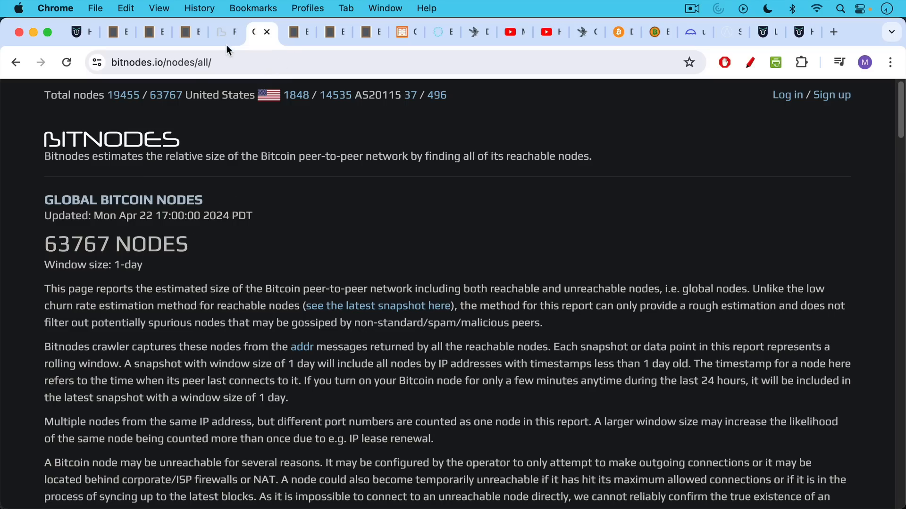
pyautogui.moveTo(228, 50)
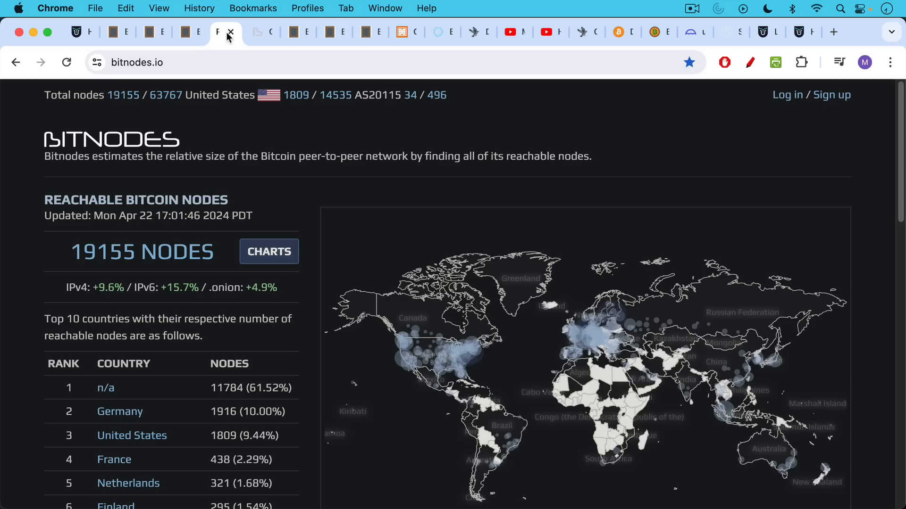
pyautogui.click(230, 32)
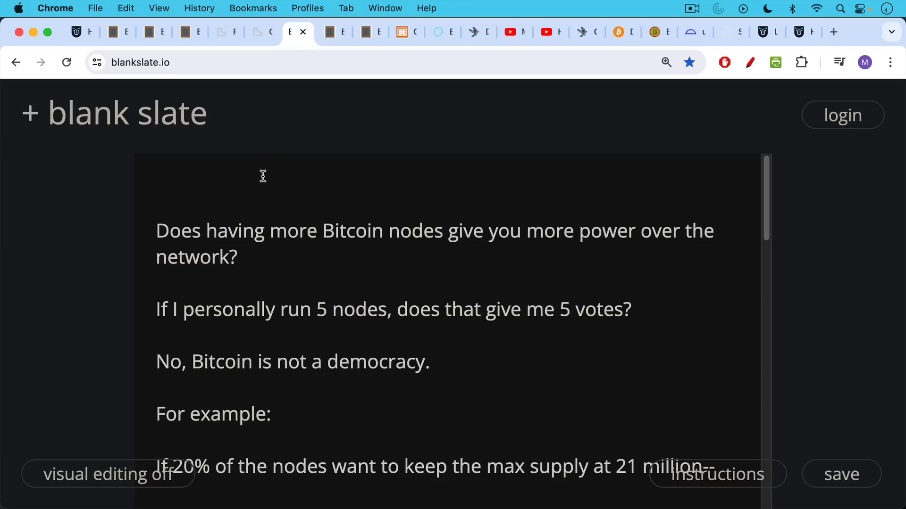
pyautogui.moveTo(231, 270)
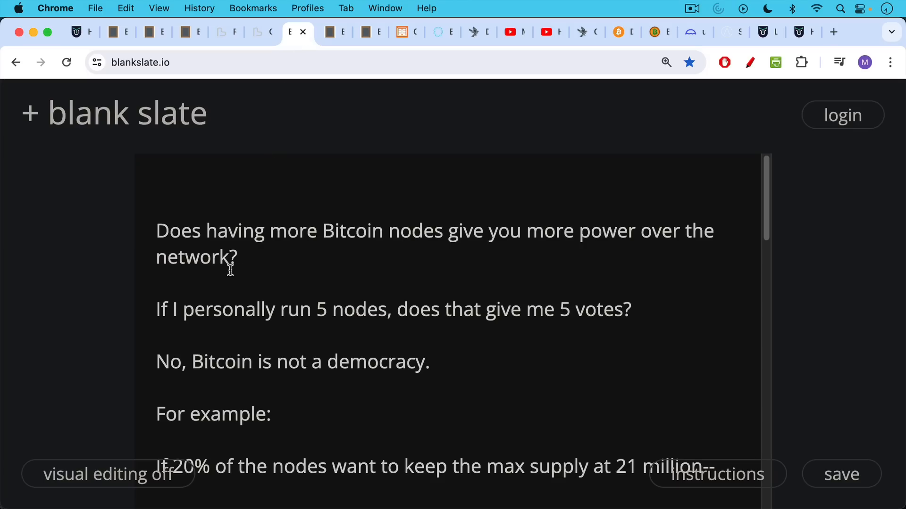
pyautogui.moveTo(226, 269)
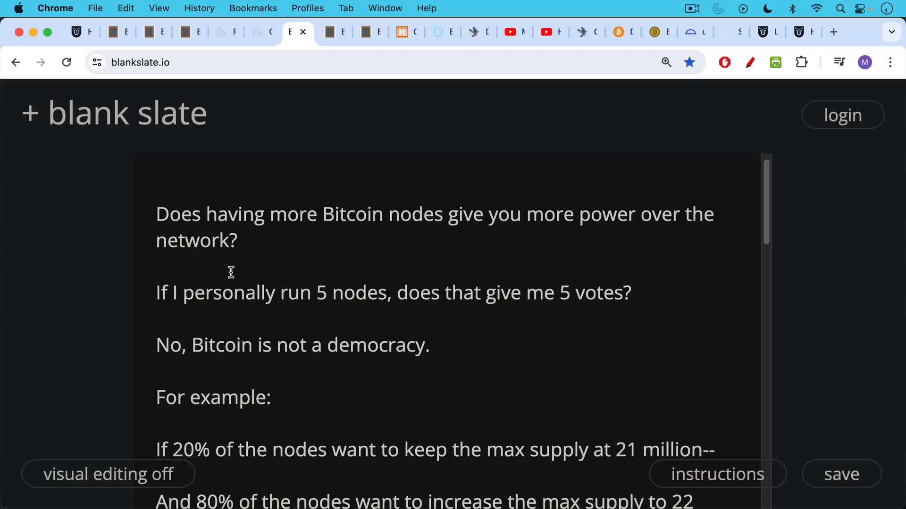
pyautogui.scroll(-3)
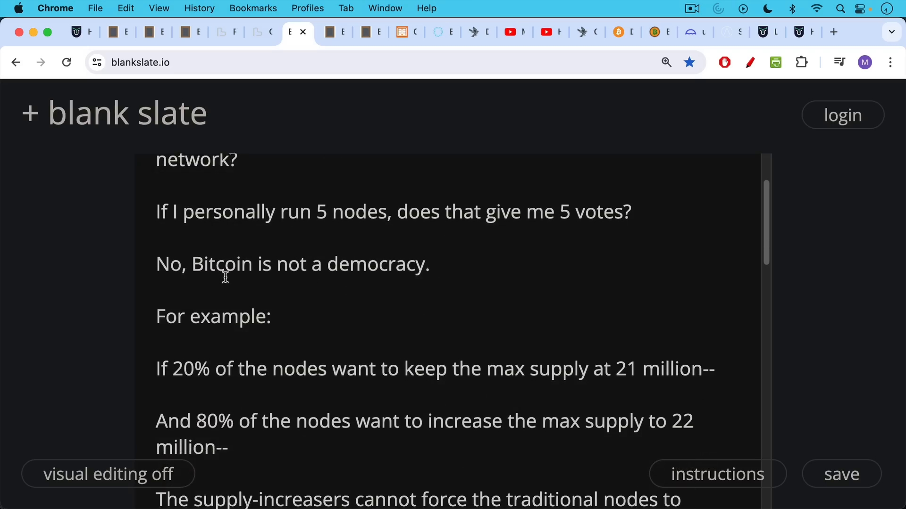
pyautogui.scroll(-3)
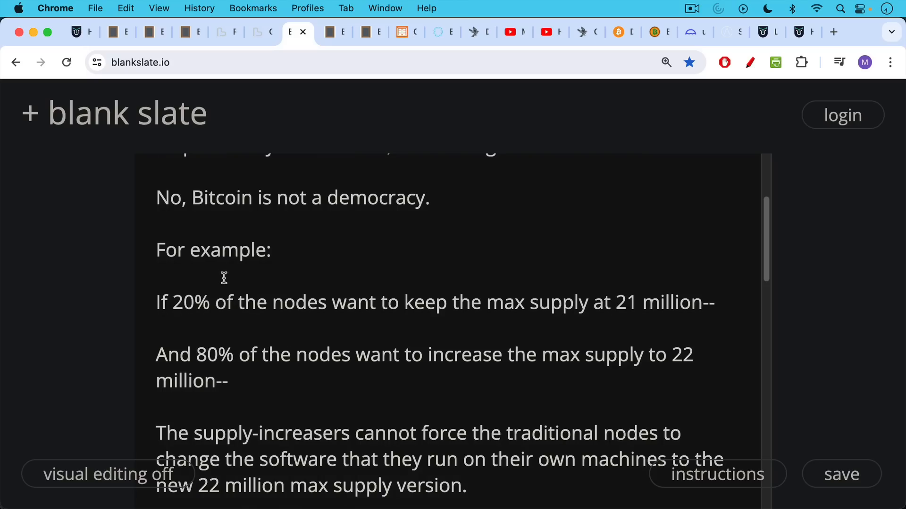
pyautogui.scroll(-3)
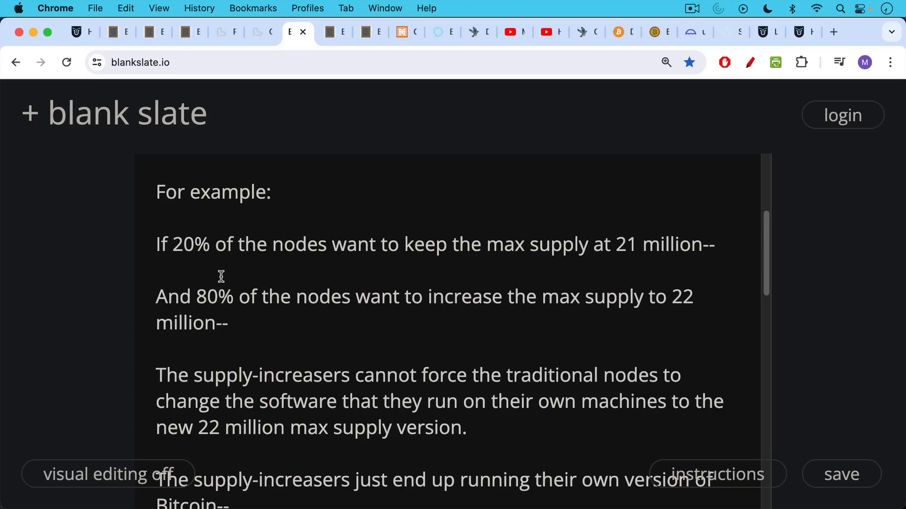
pyautogui.moveTo(220, 275)
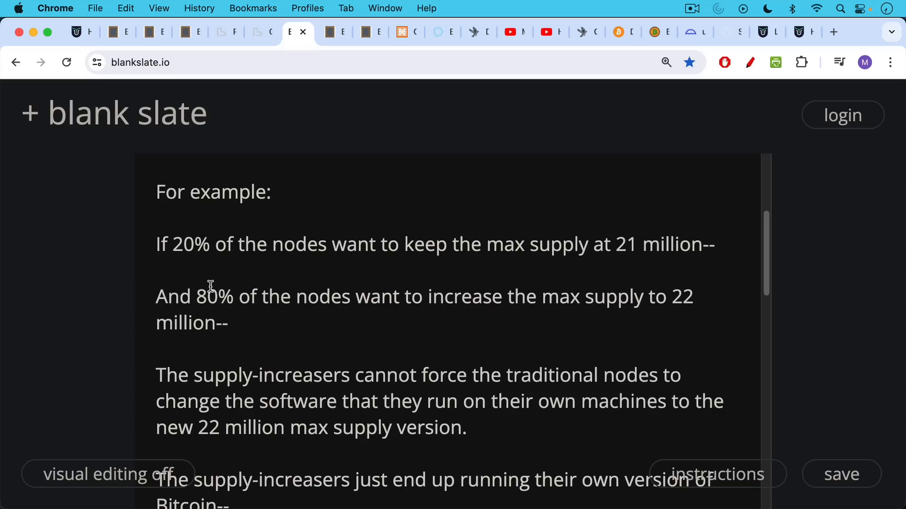
pyautogui.scroll(-3)
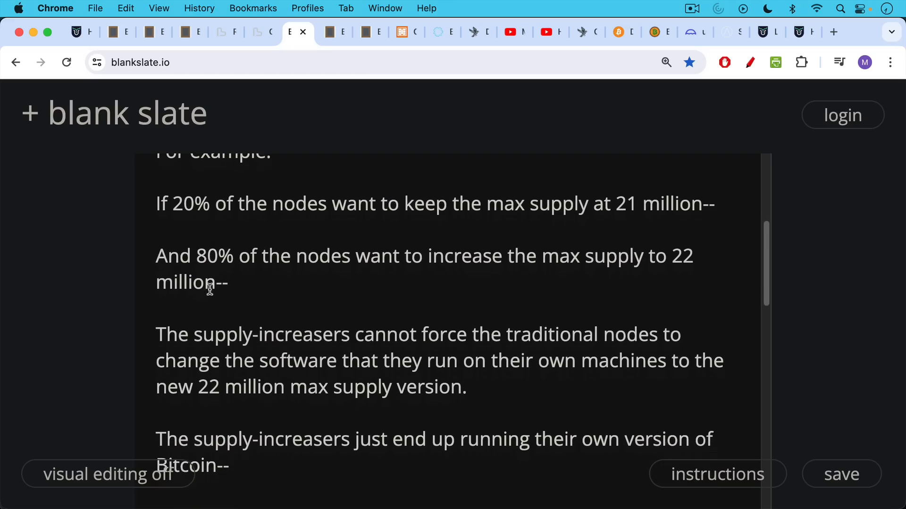
pyautogui.scroll(-3)
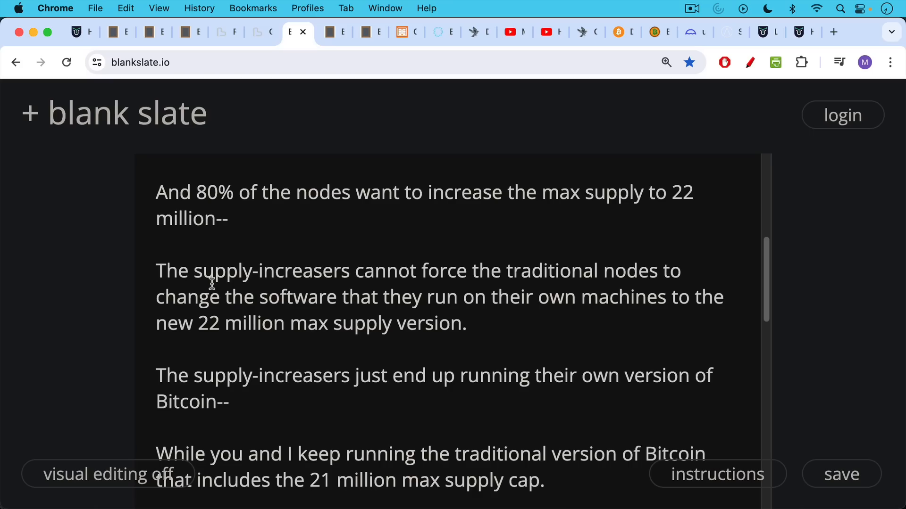
pyautogui.scroll(-3)
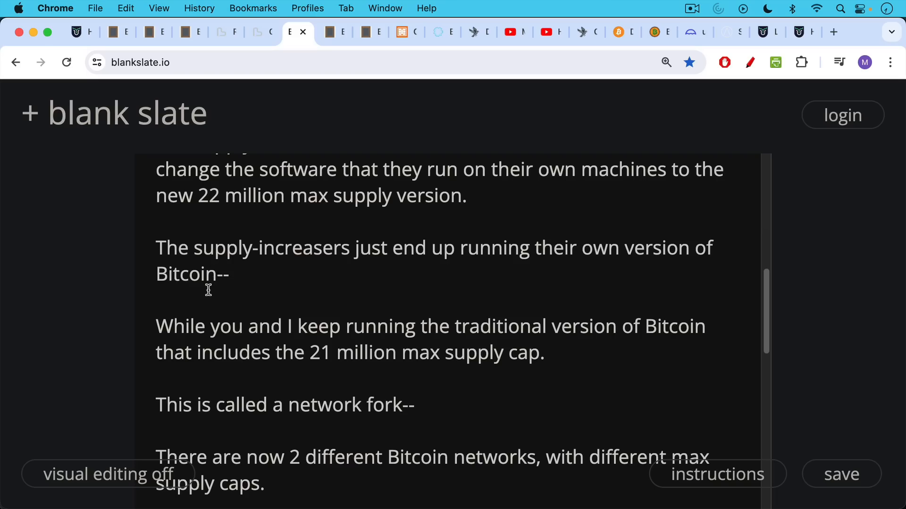
# Read to the note's ending about the 22 million version diluting one's own holdings.
pyautogui.scroll(-3)
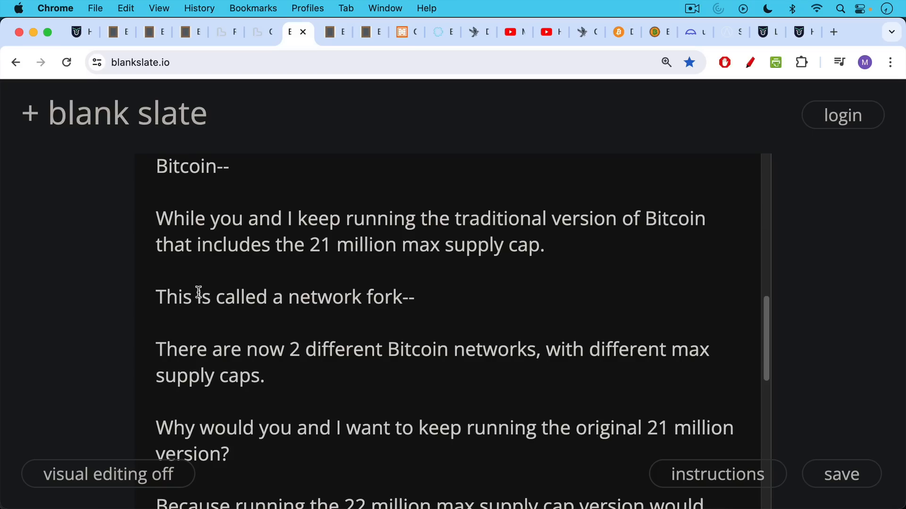
pyautogui.scroll(-3)
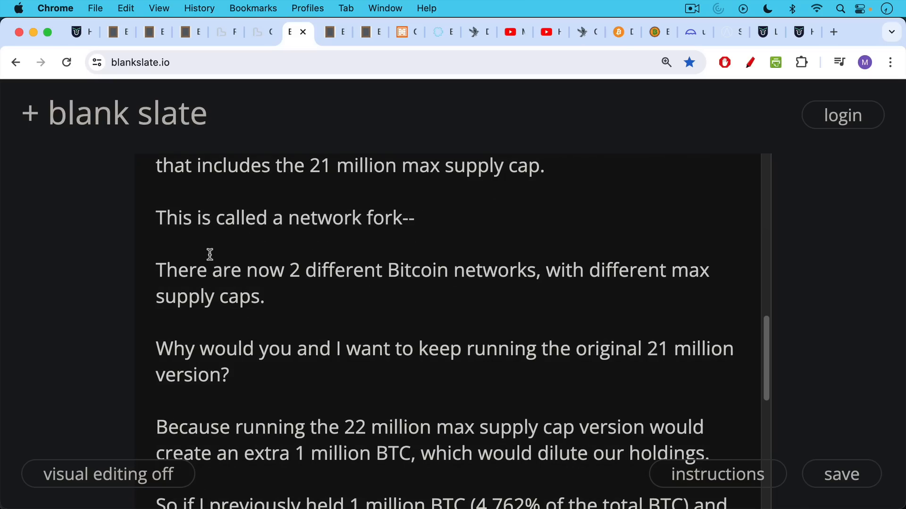
pyautogui.scroll(-3)
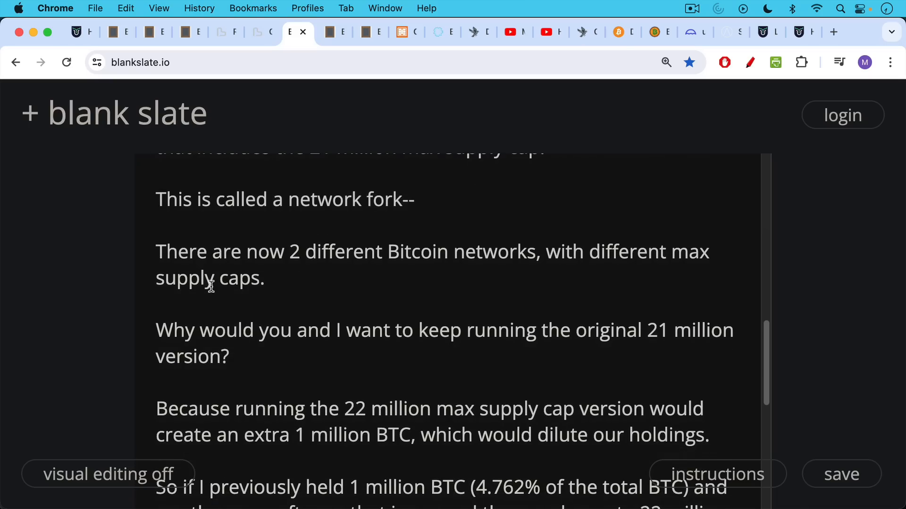
pyautogui.scroll(-3)
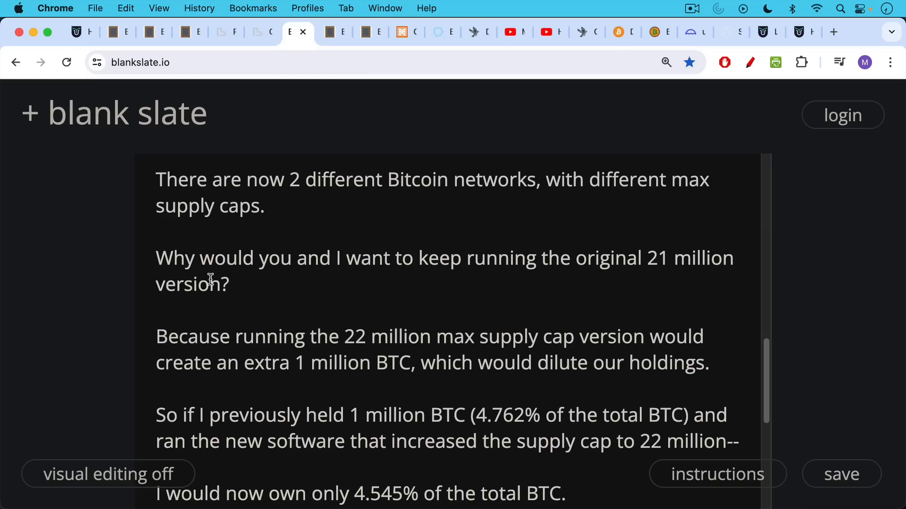
pyautogui.scroll(-3)
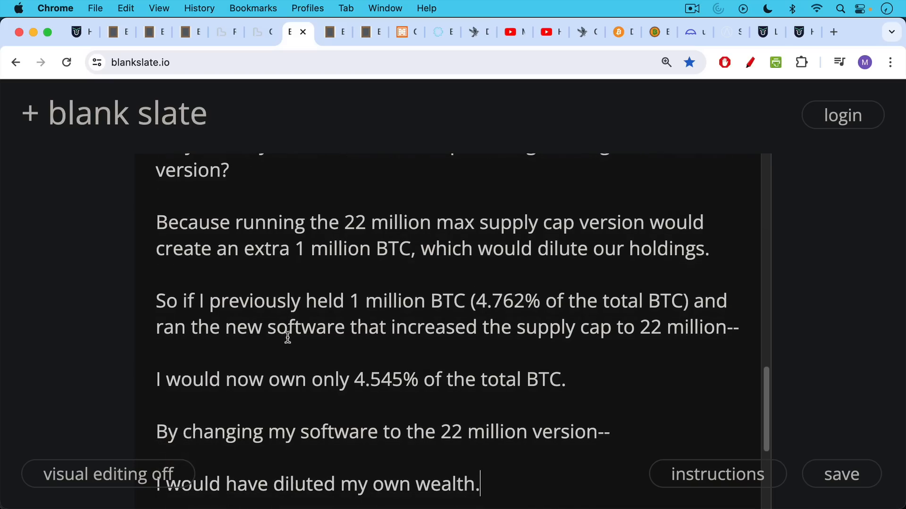
pyautogui.moveTo(283, 318)
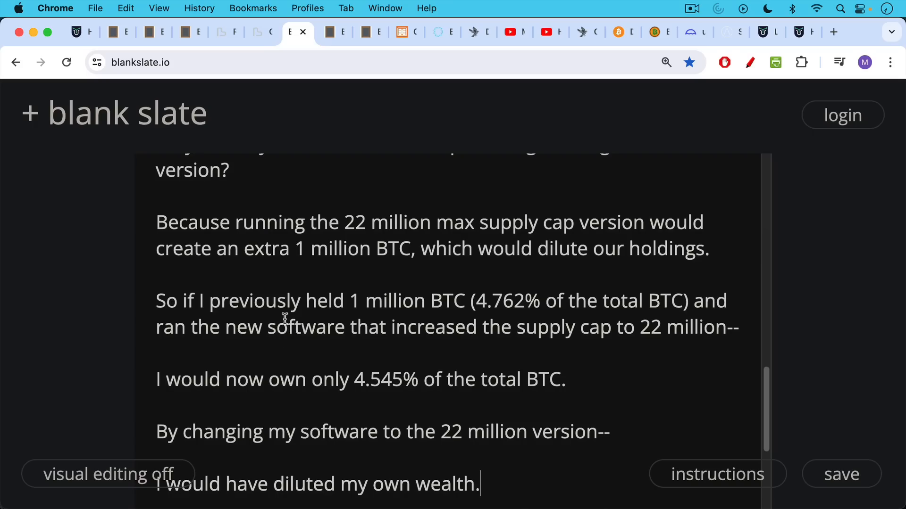
pyautogui.scroll(-3)
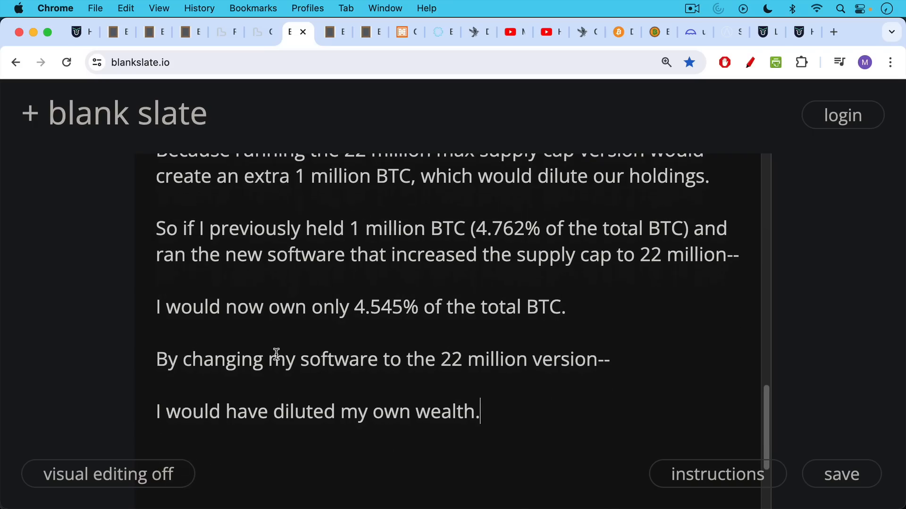
pyautogui.moveTo(274, 331)
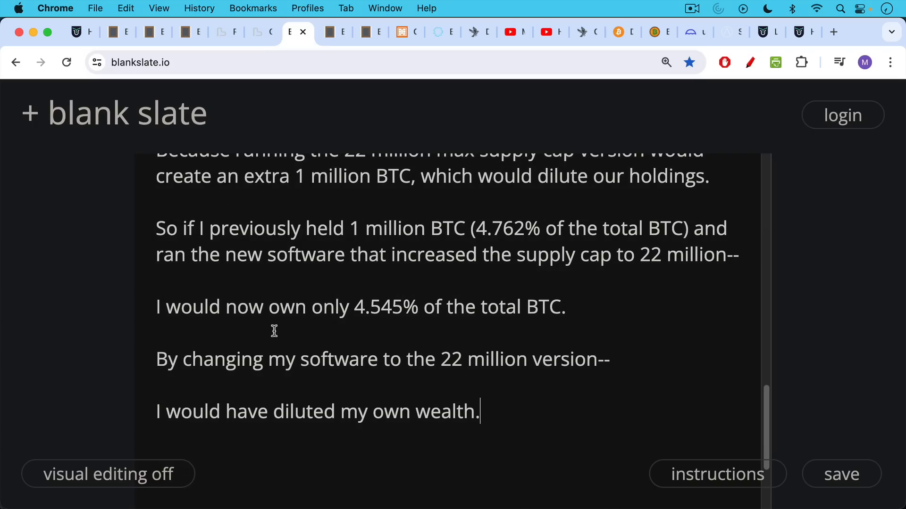
pyautogui.moveTo(367, 65)
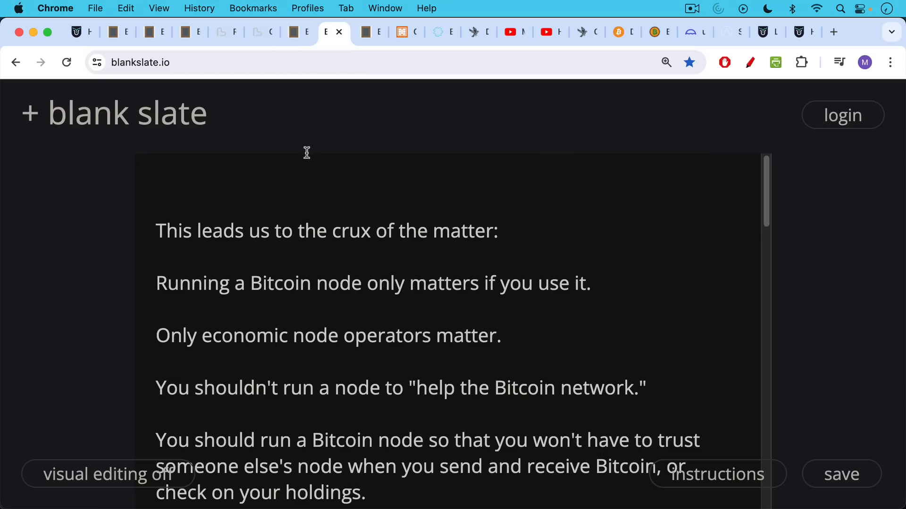
pyautogui.moveTo(296, 156)
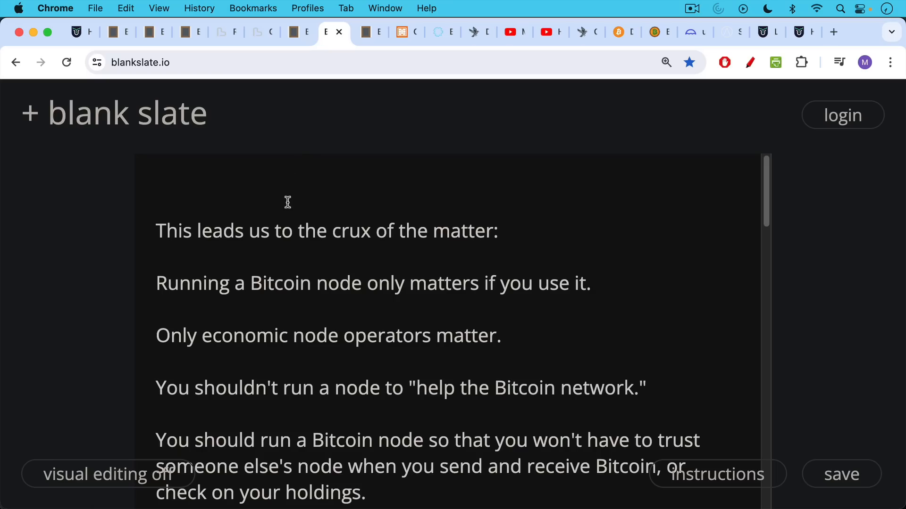
pyautogui.scroll(-3)
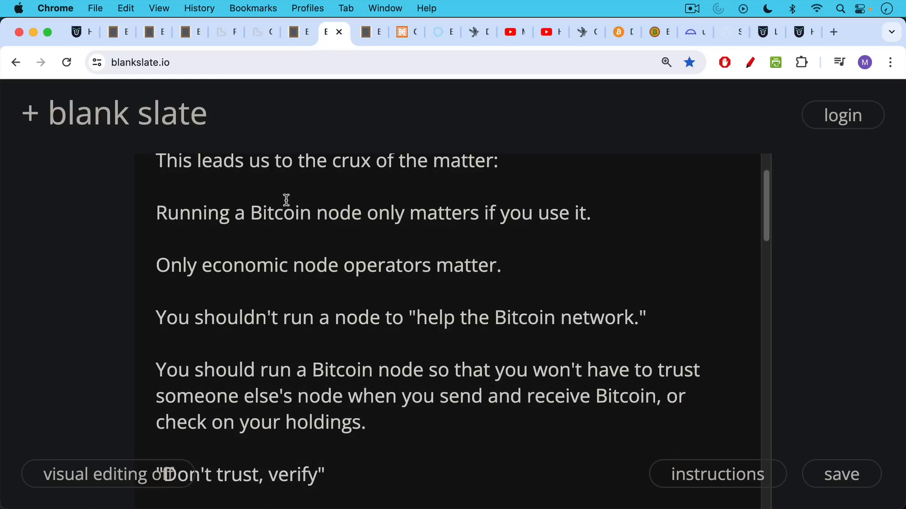
pyautogui.scroll(-3)
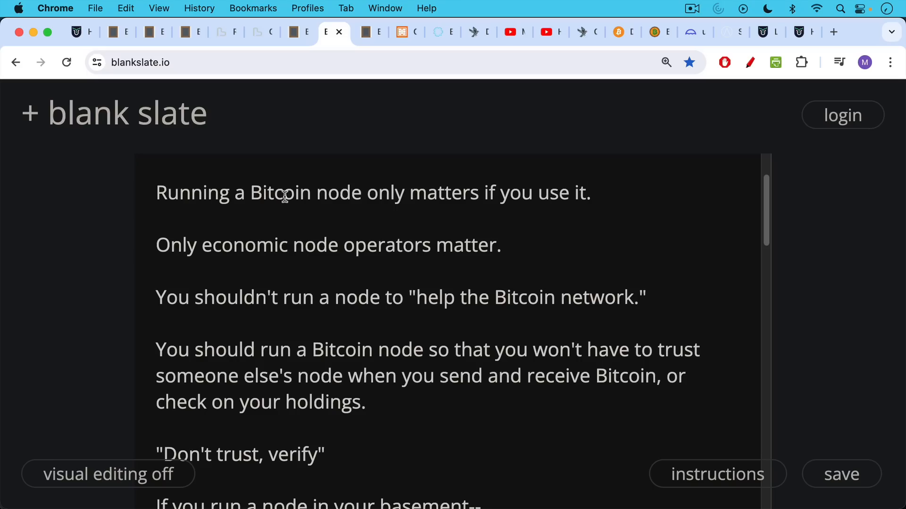
pyautogui.moveTo(282, 197)
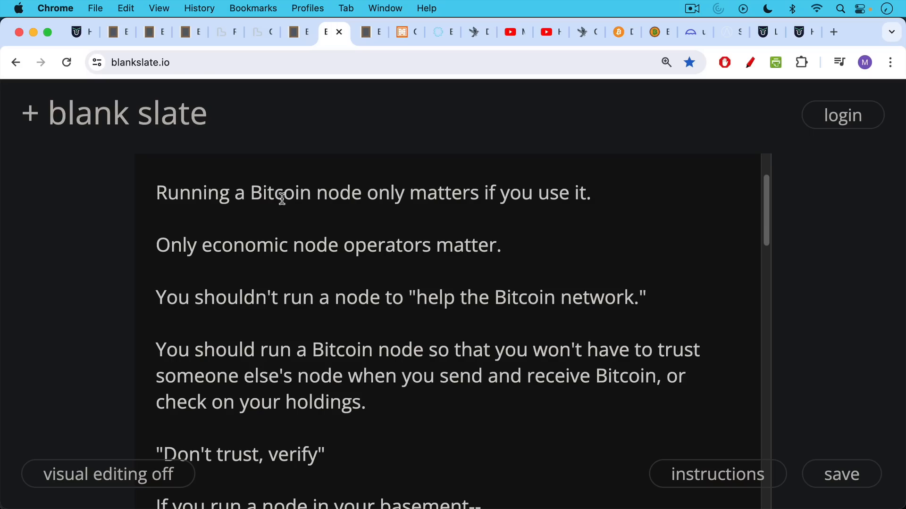
pyautogui.scroll(-3)
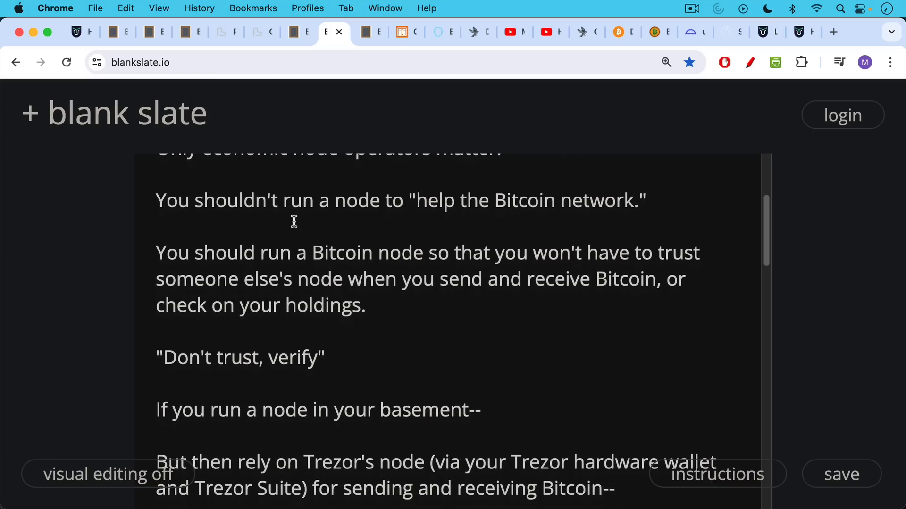
pyautogui.scroll(-3)
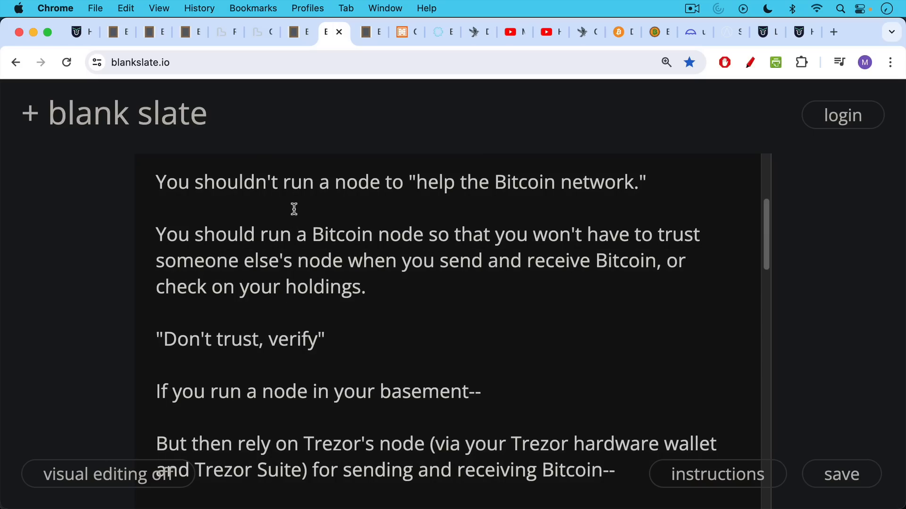
pyautogui.moveTo(293, 199)
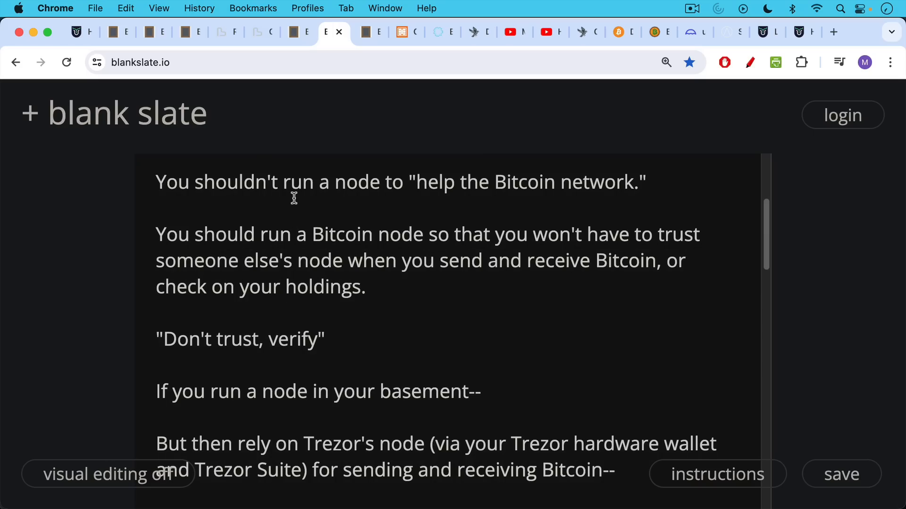
pyautogui.moveTo(294, 223)
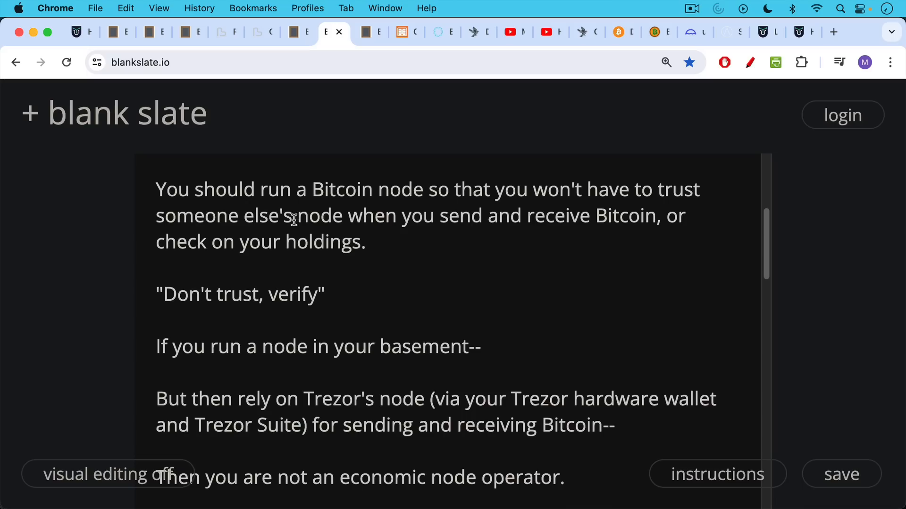
pyautogui.moveTo(291, 225)
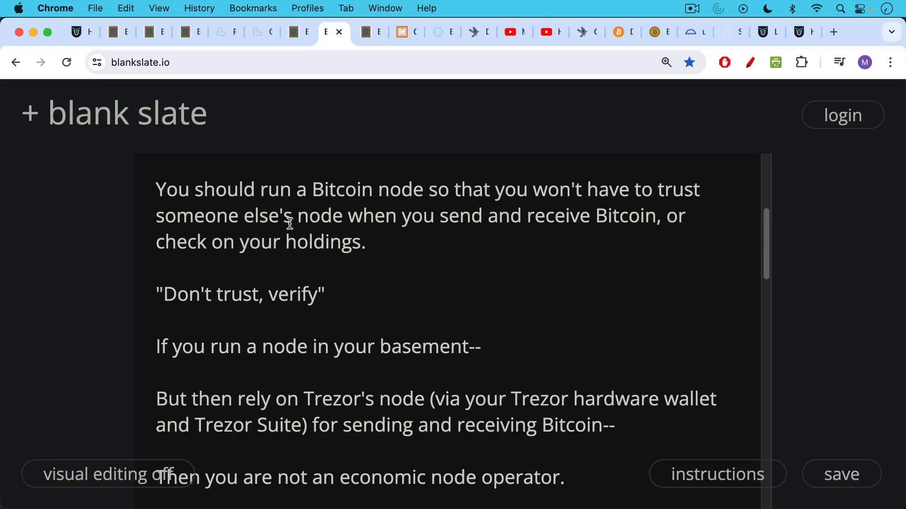
pyautogui.scroll(-3)
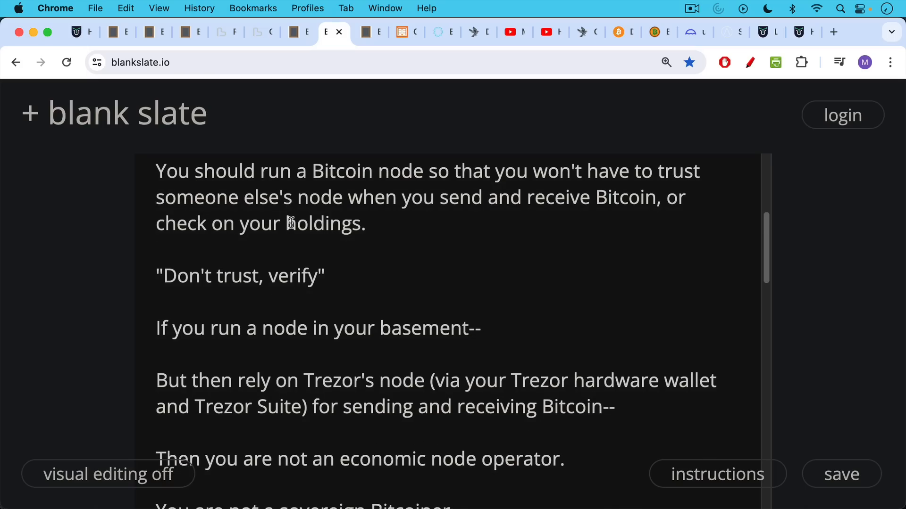
pyautogui.scroll(-3)
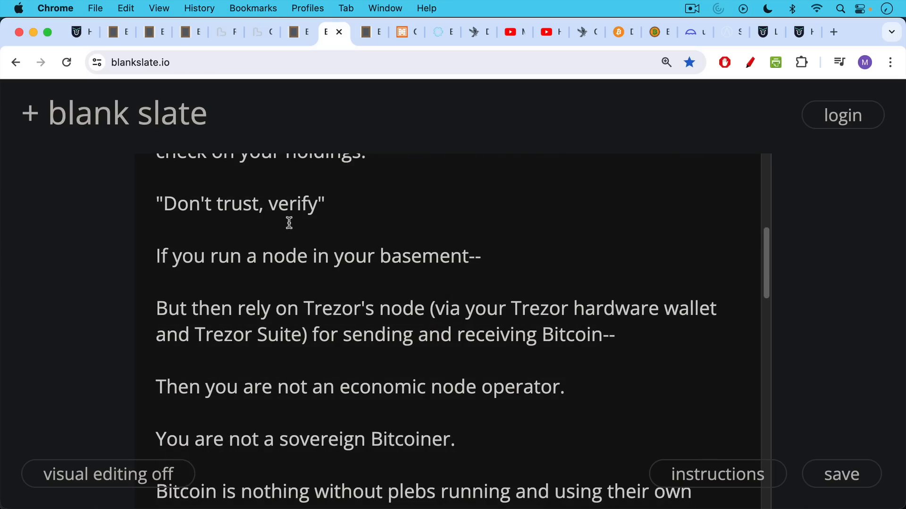
pyautogui.moveTo(288, 221)
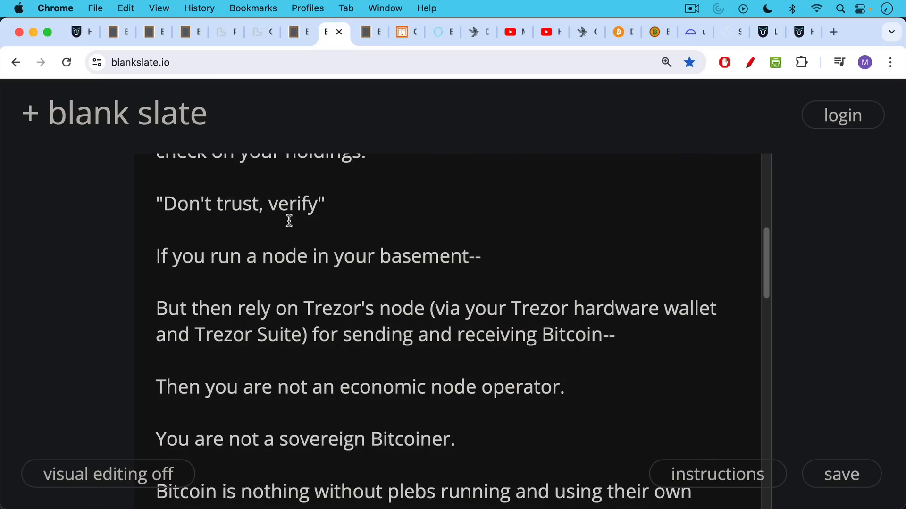
pyautogui.scroll(-3)
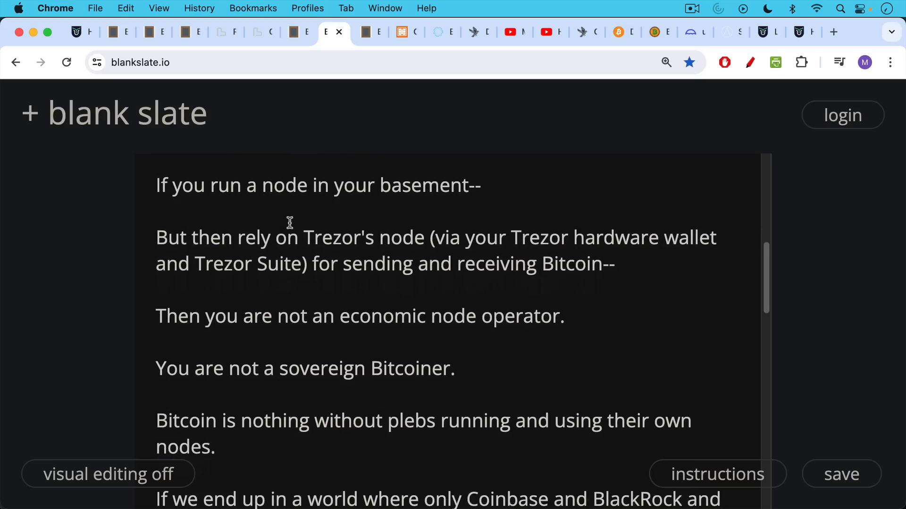
pyautogui.scroll(-3)
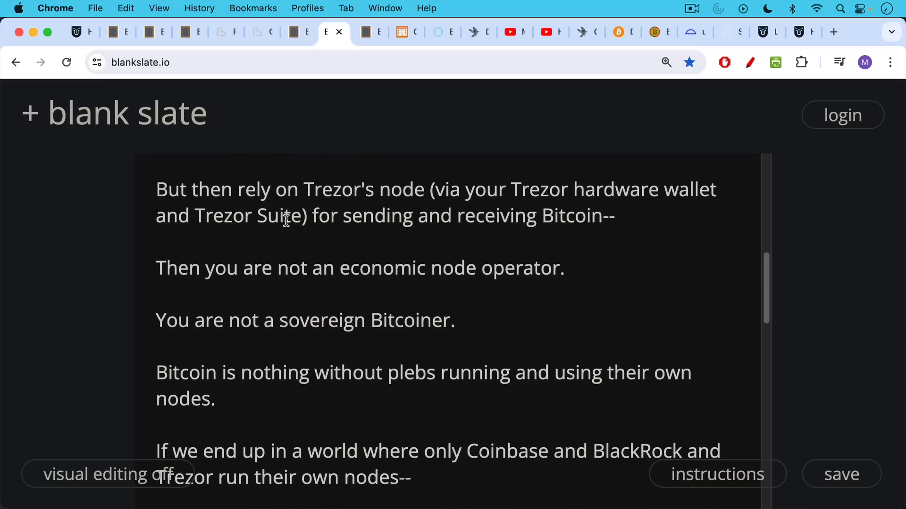
pyautogui.scroll(-3)
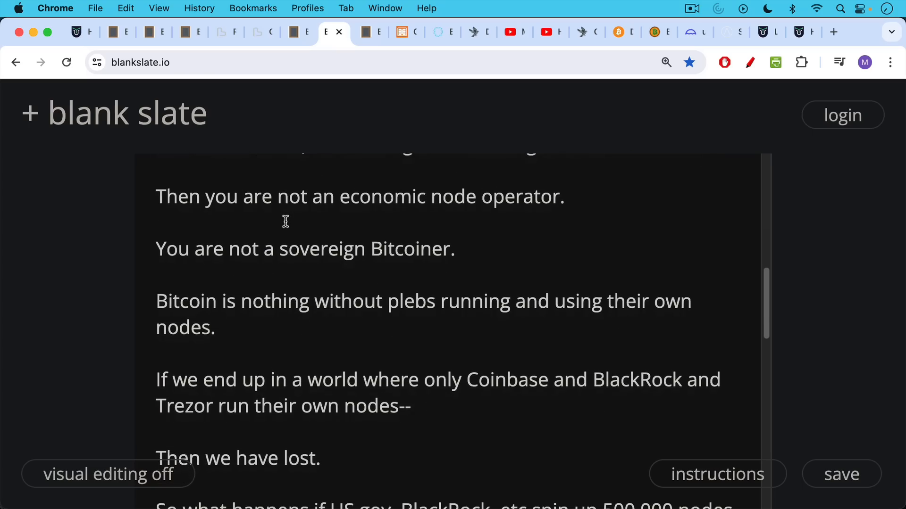
pyautogui.scroll(-3)
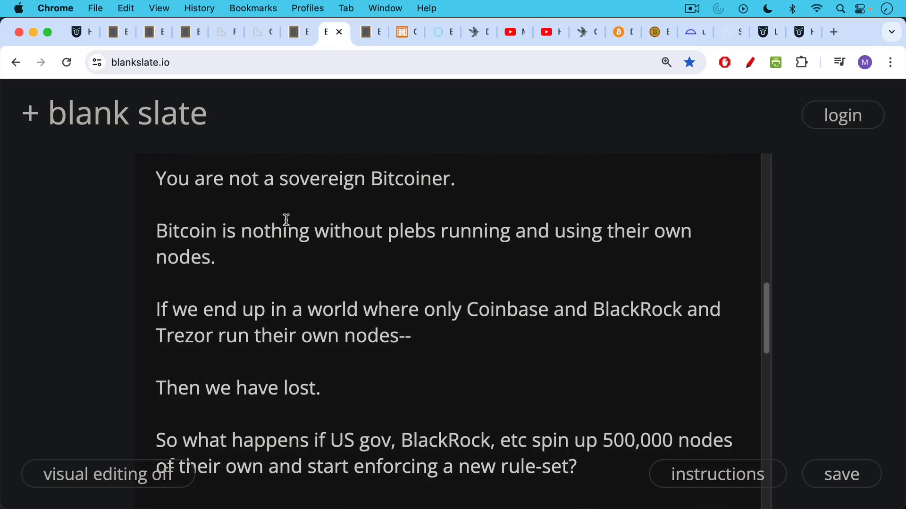
pyautogui.scroll(-3)
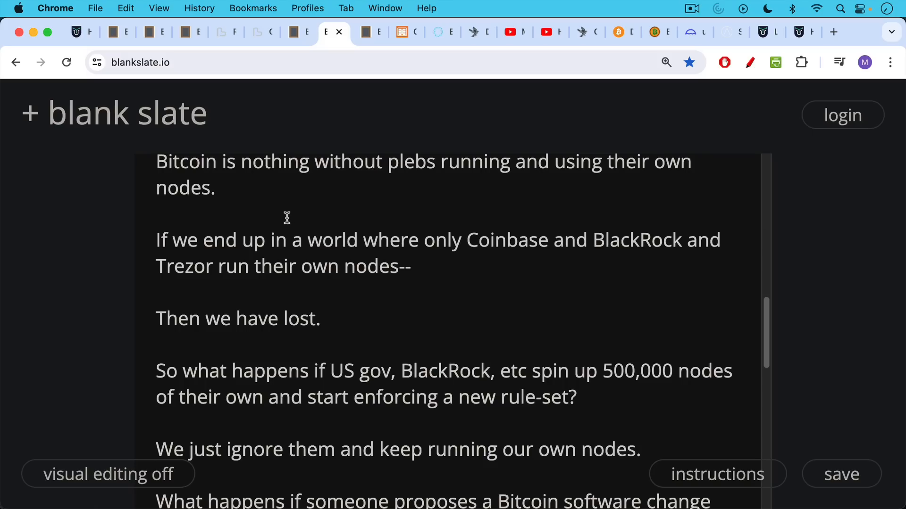
pyautogui.moveTo(286, 216)
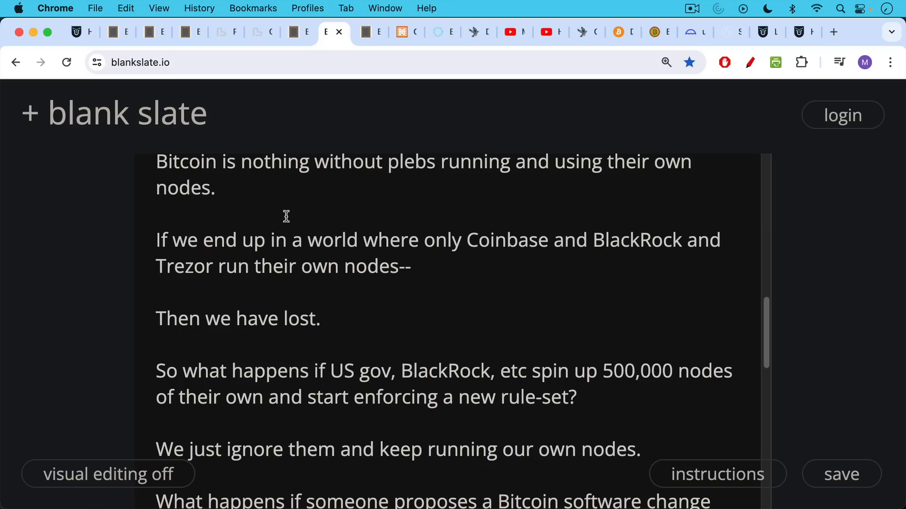
pyautogui.scroll(-3)
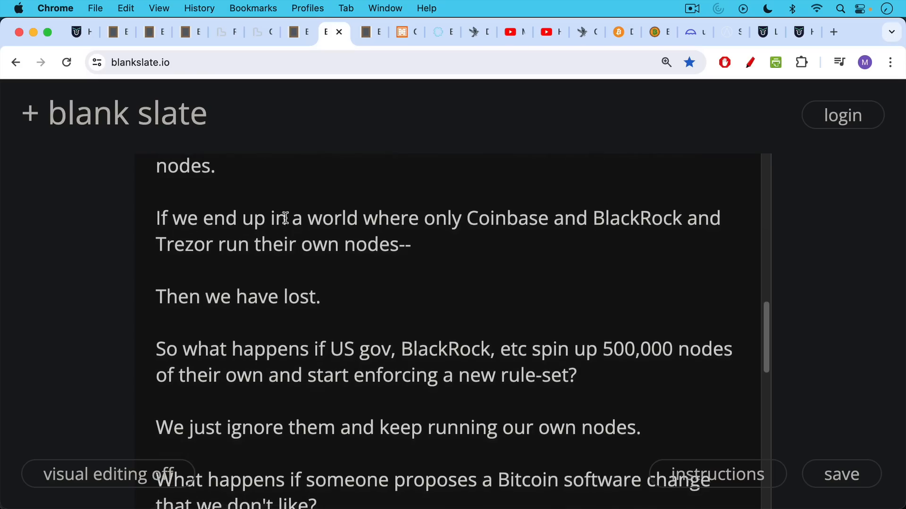
pyautogui.scroll(-3)
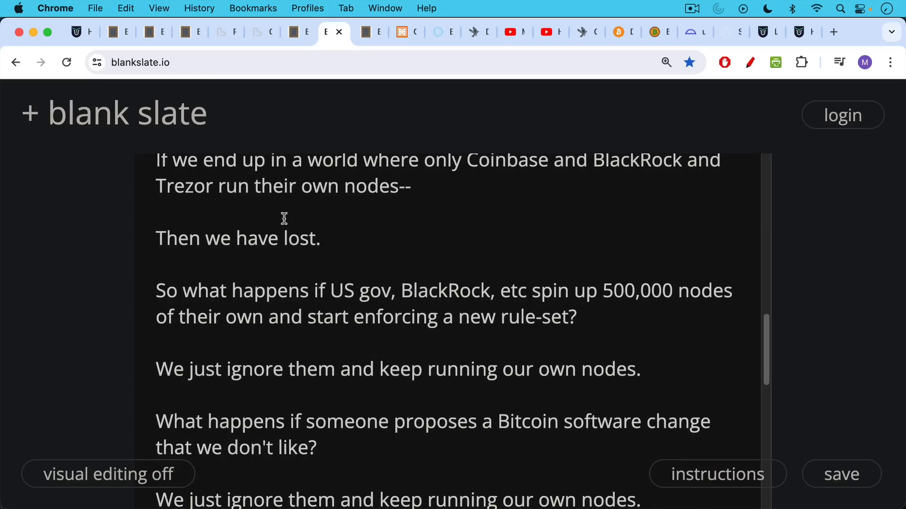
pyautogui.scroll(-3)
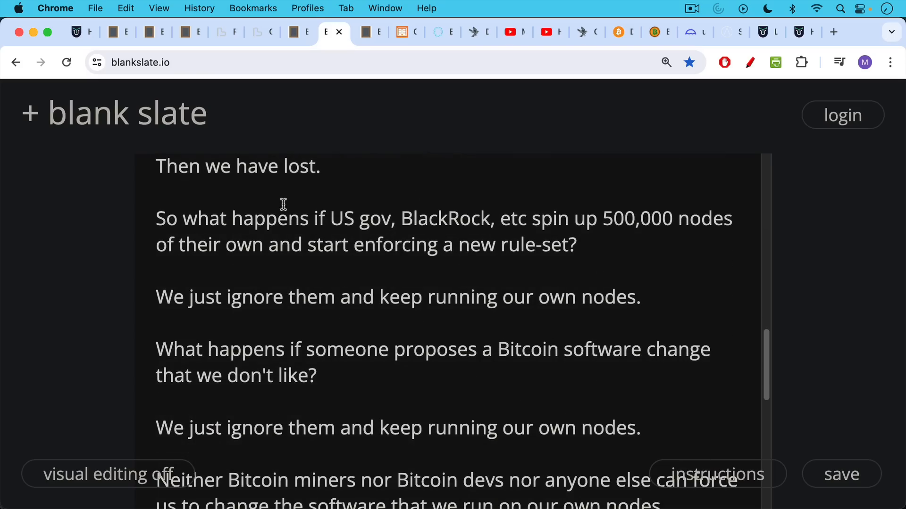
pyautogui.moveTo(278, 229)
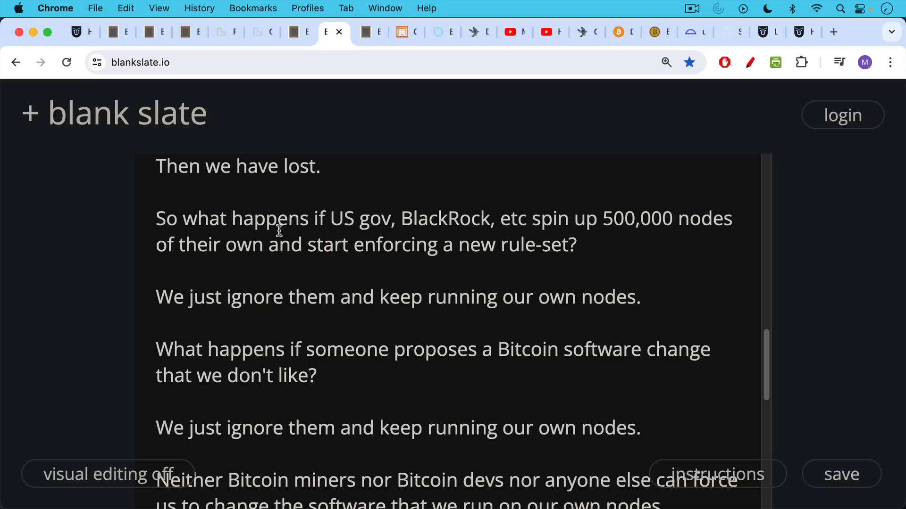
pyautogui.scroll(-3)
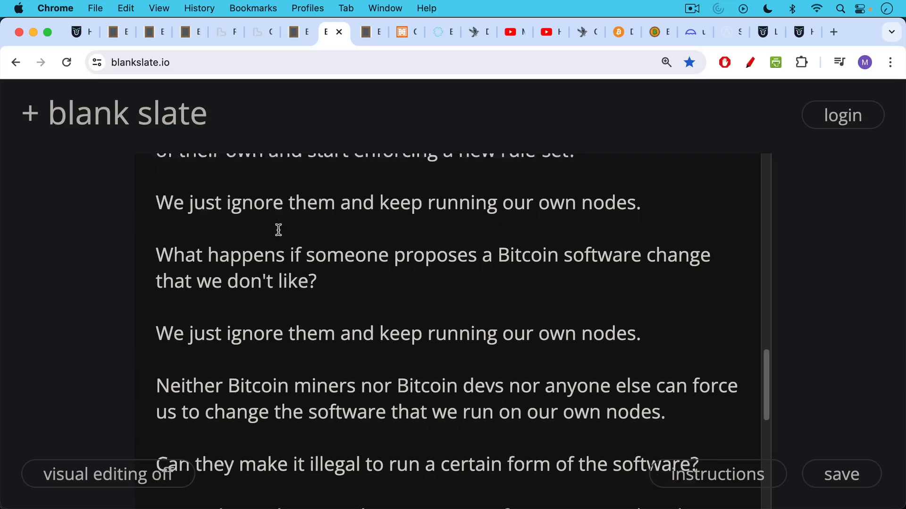
pyautogui.scroll(-3)
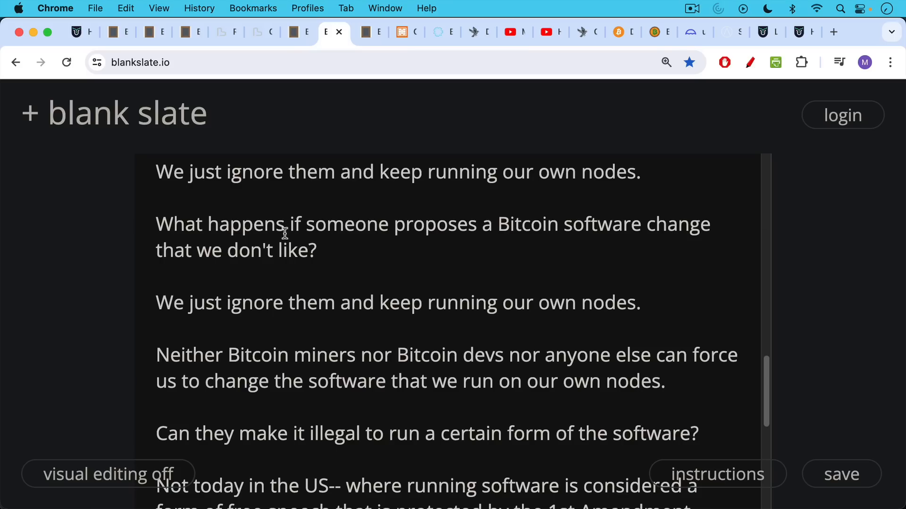
pyautogui.scroll(-3)
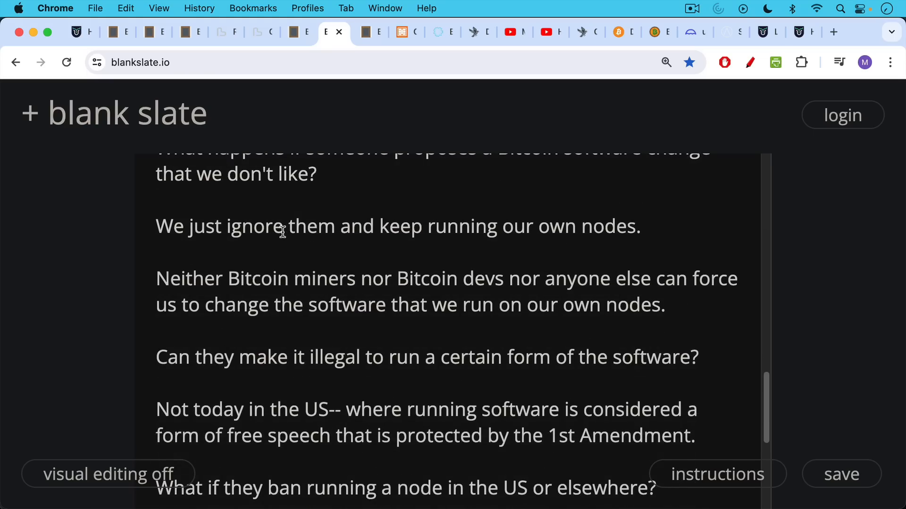
pyautogui.scroll(-3)
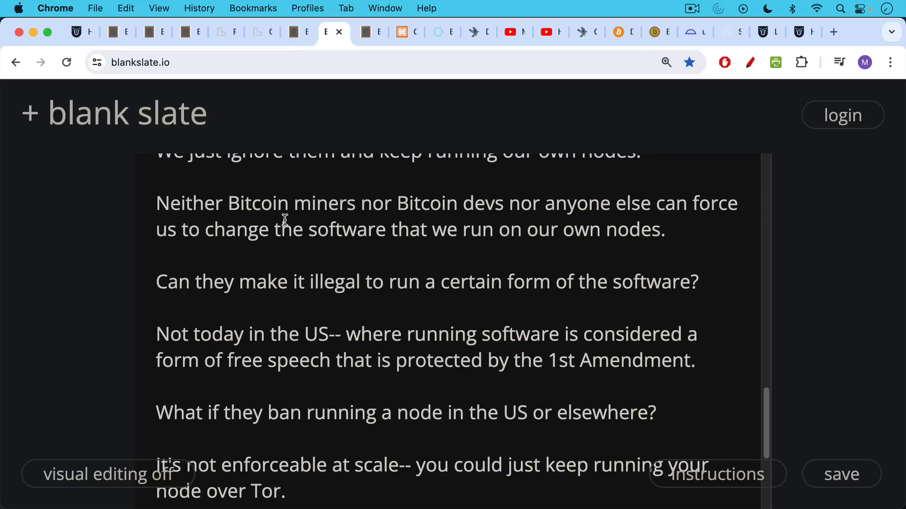
pyautogui.moveTo(283, 237)
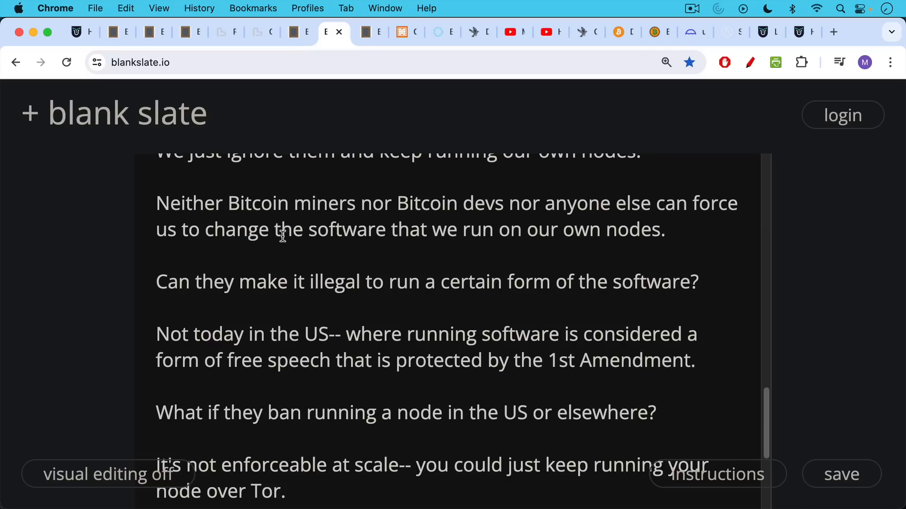
pyautogui.scroll(-3)
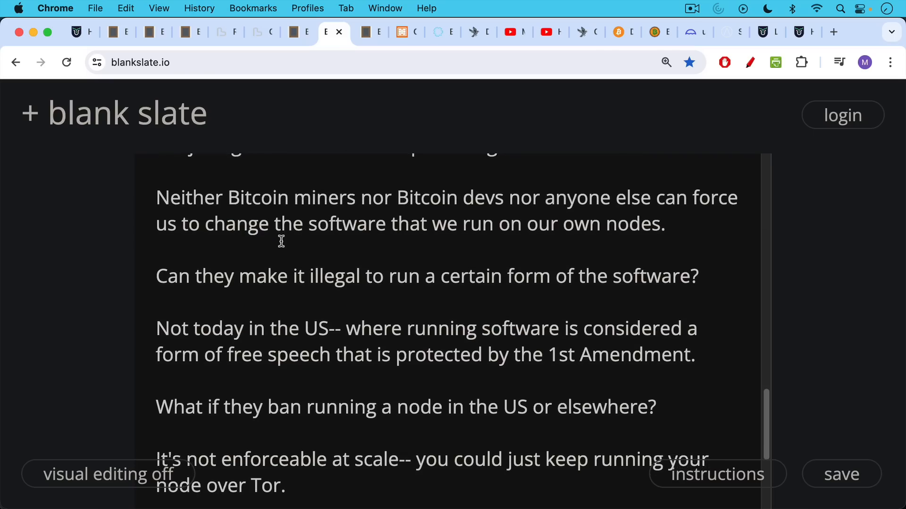
pyautogui.scroll(-3)
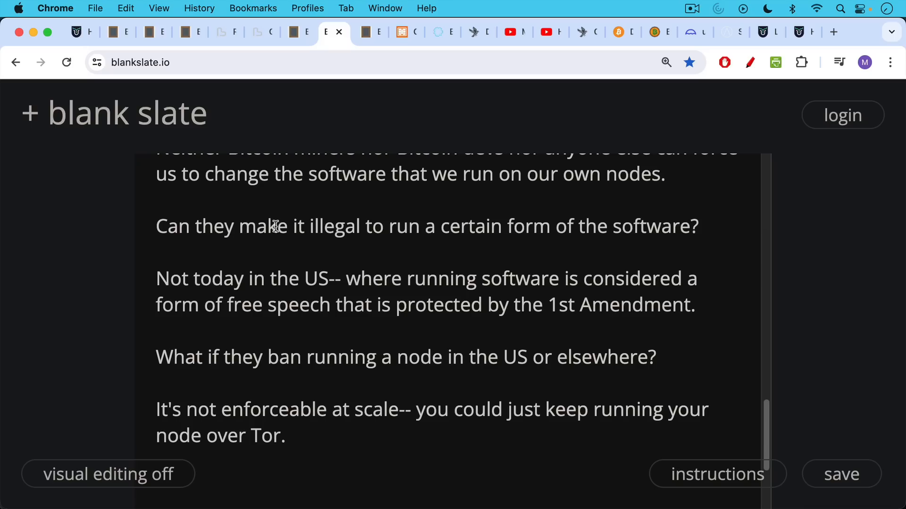
pyautogui.moveTo(299, 214)
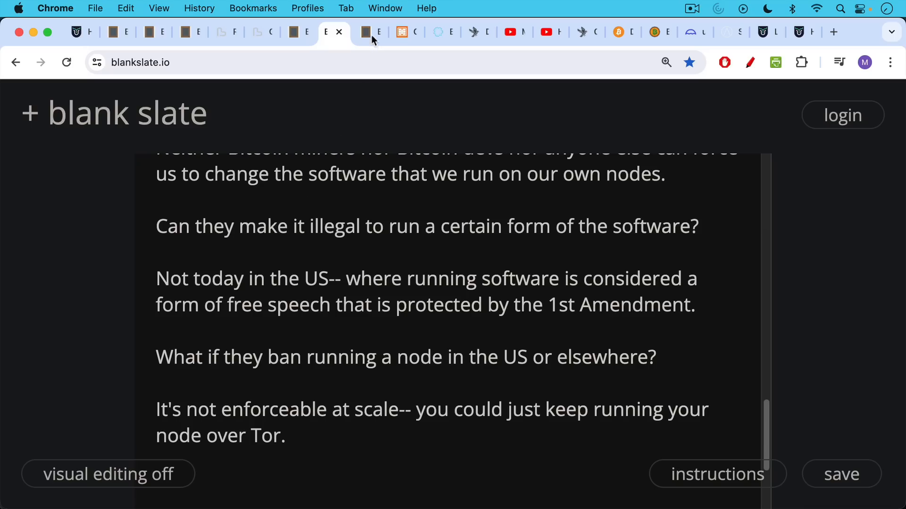
# Switch to the note listing your own node, Sparrow wallet and Coldcard or Blockstream Jade.
pyautogui.click(370, 32)
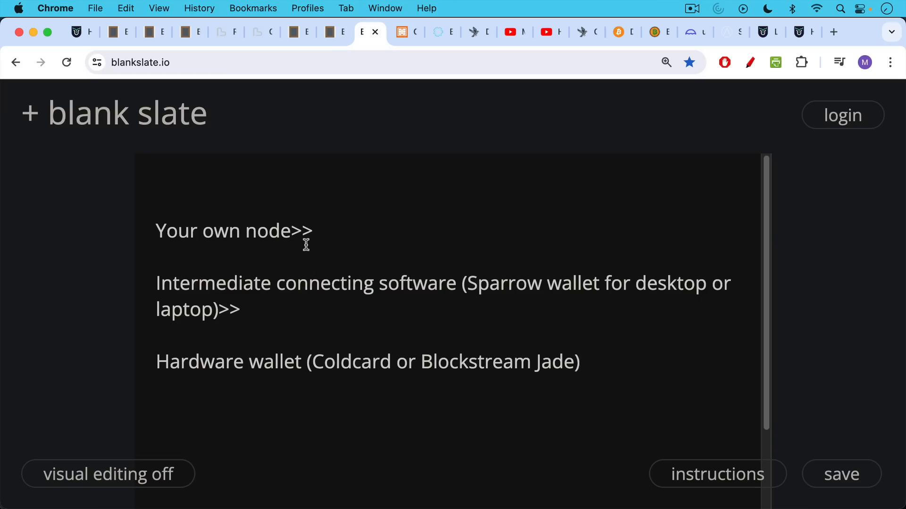
pyautogui.moveTo(408, 42)
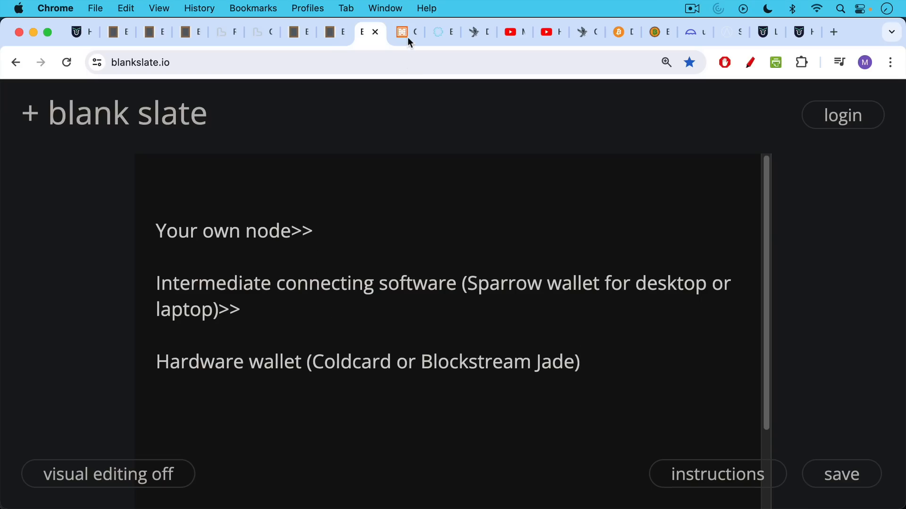
# Bring up the Coldcard Bitcoin-only hardware wallet home page.
pyautogui.click(400, 32)
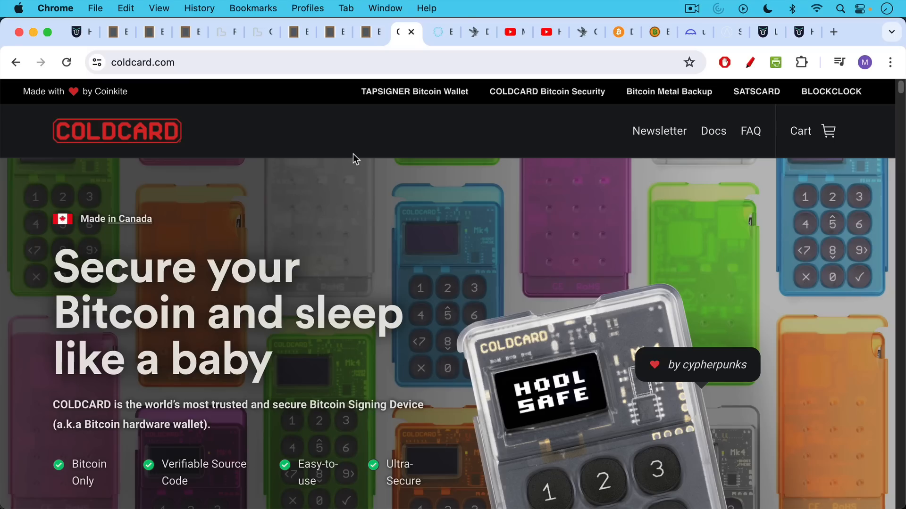
pyautogui.moveTo(354, 155)
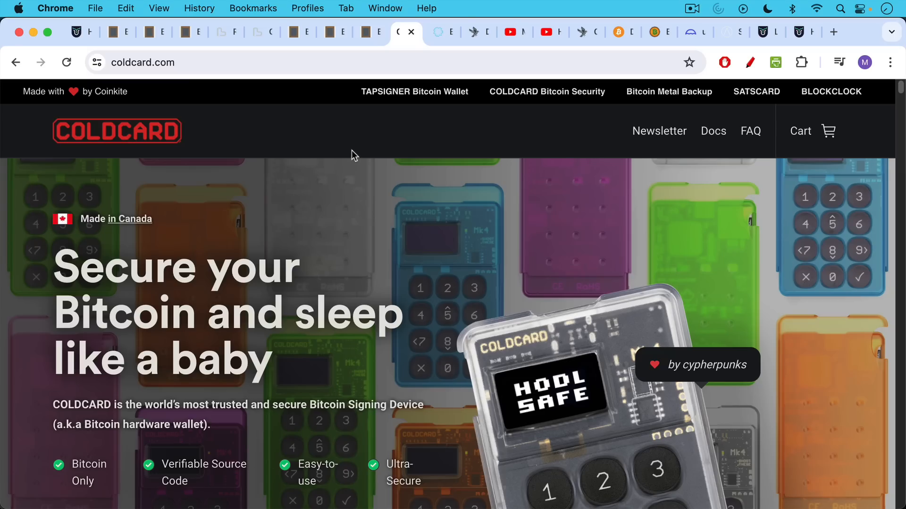
pyautogui.moveTo(352, 139)
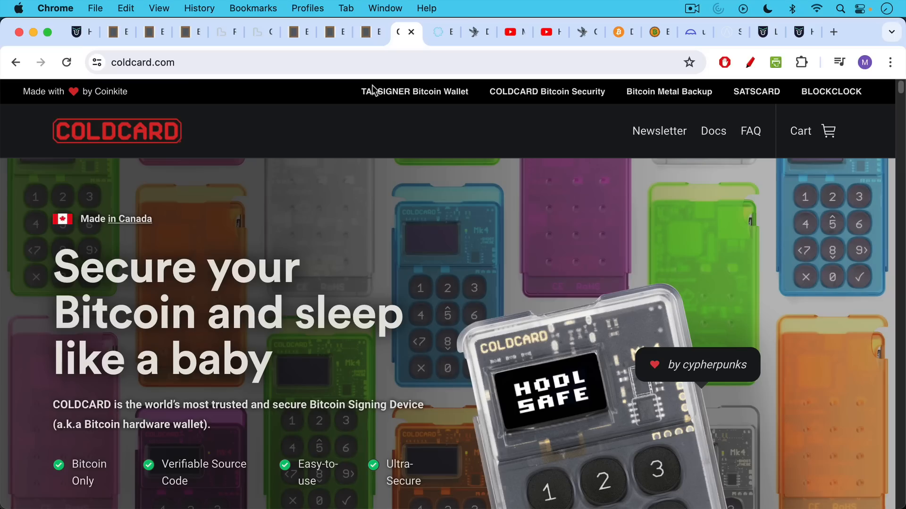
pyautogui.moveTo(395, 79)
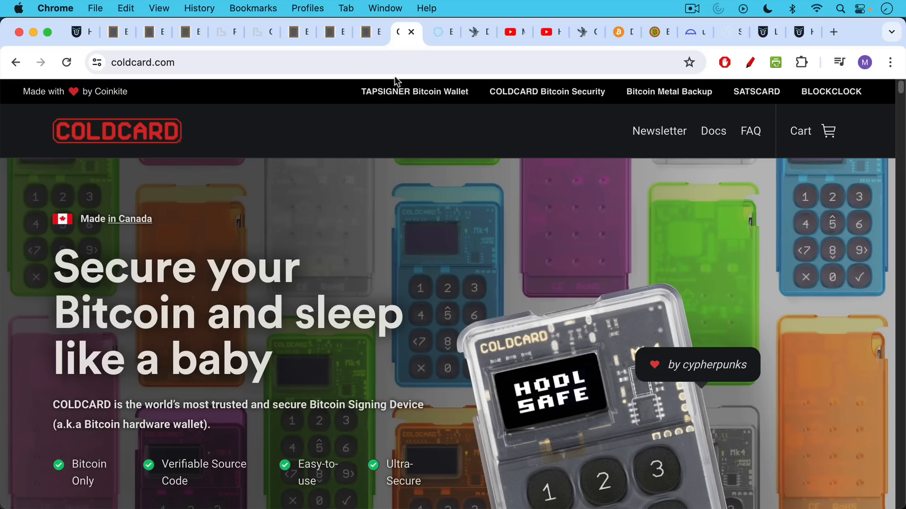
# Bring up the Blockstream Jade open-source hardware wallet product page.
pyautogui.click(441, 32)
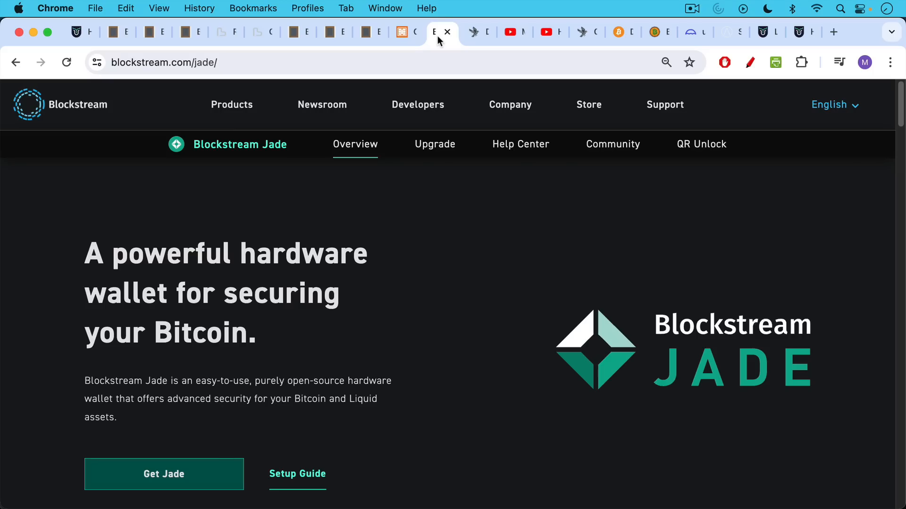
pyautogui.click(403, 32)
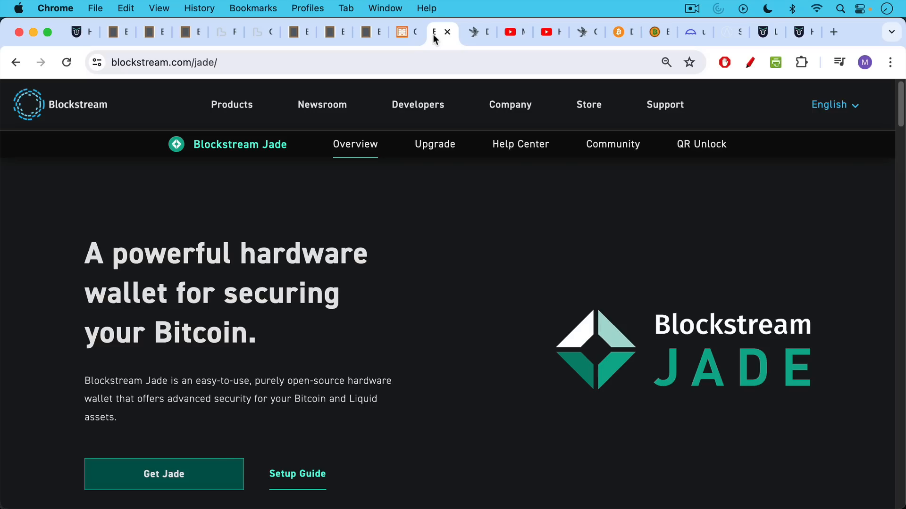
pyautogui.moveTo(431, 65)
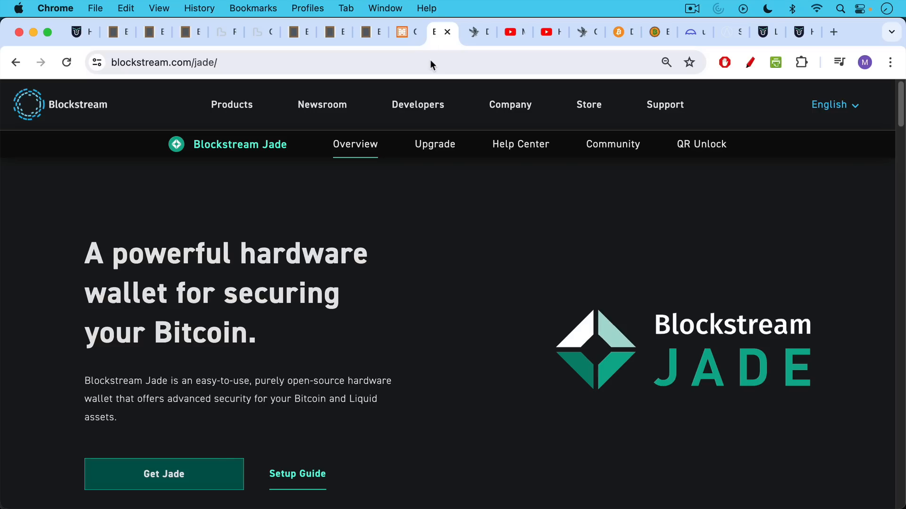
pyautogui.moveTo(419, 43)
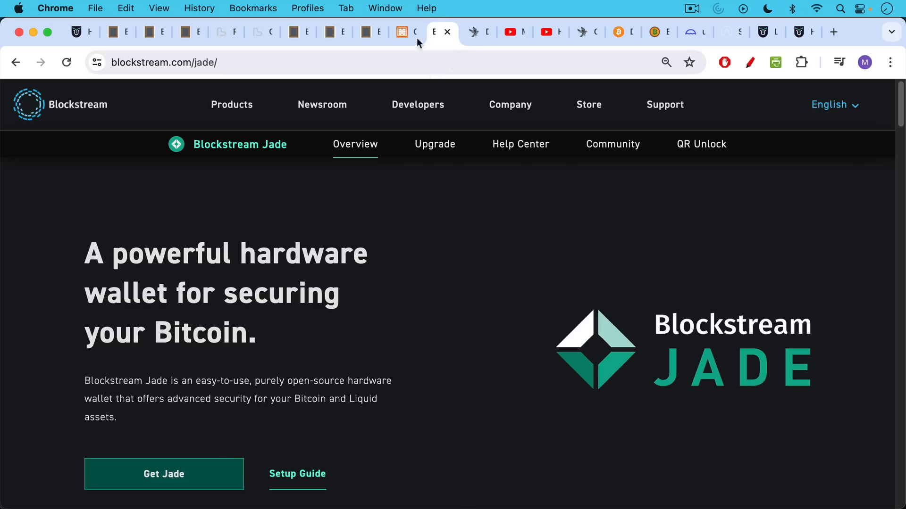
# View the Sparrow 1.8.5 desktop installers for macOS, Windows and Linux.
pyautogui.click(478, 32)
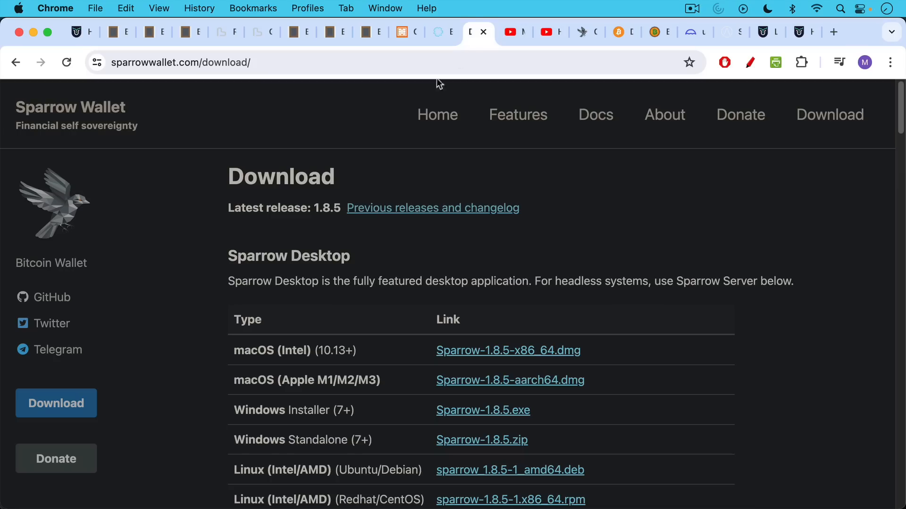
pyautogui.moveTo(284, 122)
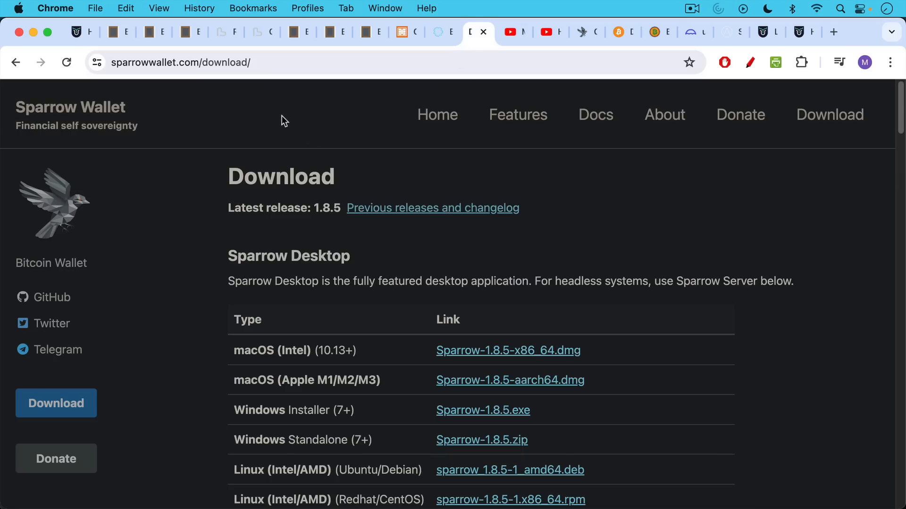
pyautogui.moveTo(286, 116)
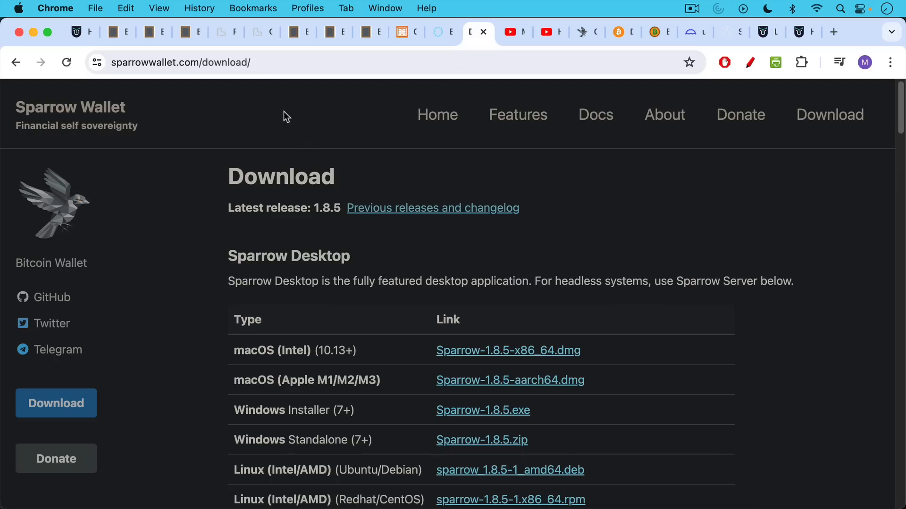
pyautogui.moveTo(209, 76)
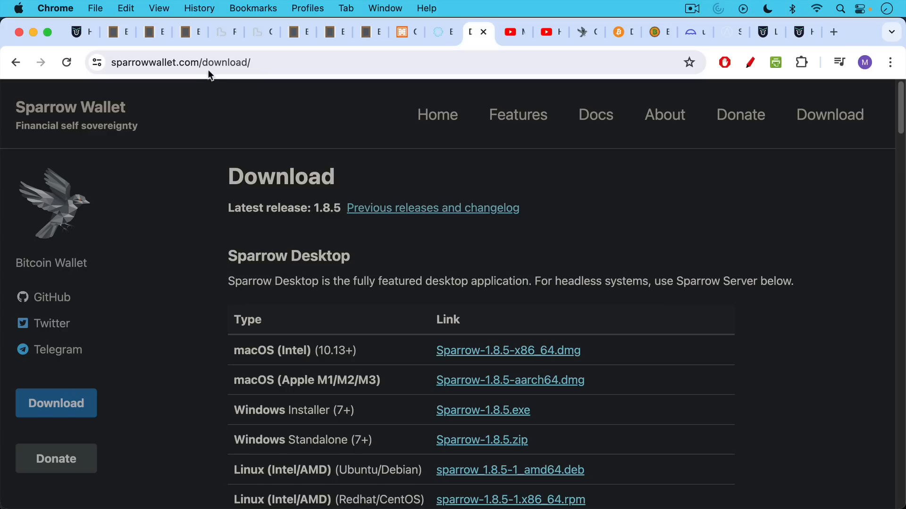
pyautogui.moveTo(375, 200)
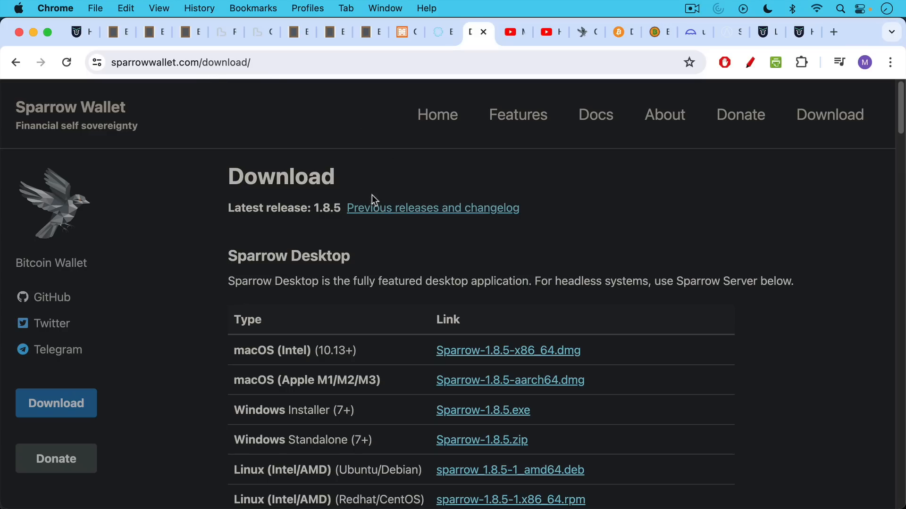
pyautogui.scroll(-3)
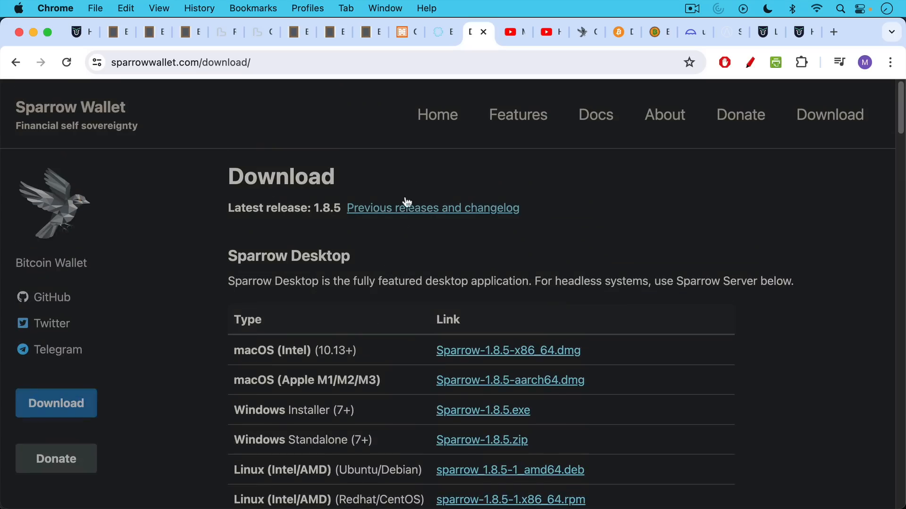
pyautogui.moveTo(397, 119)
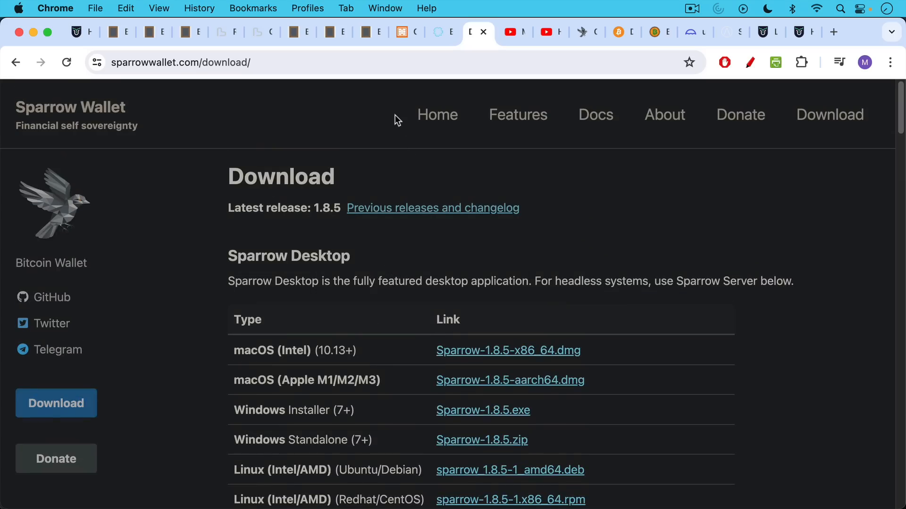
pyautogui.moveTo(399, 119)
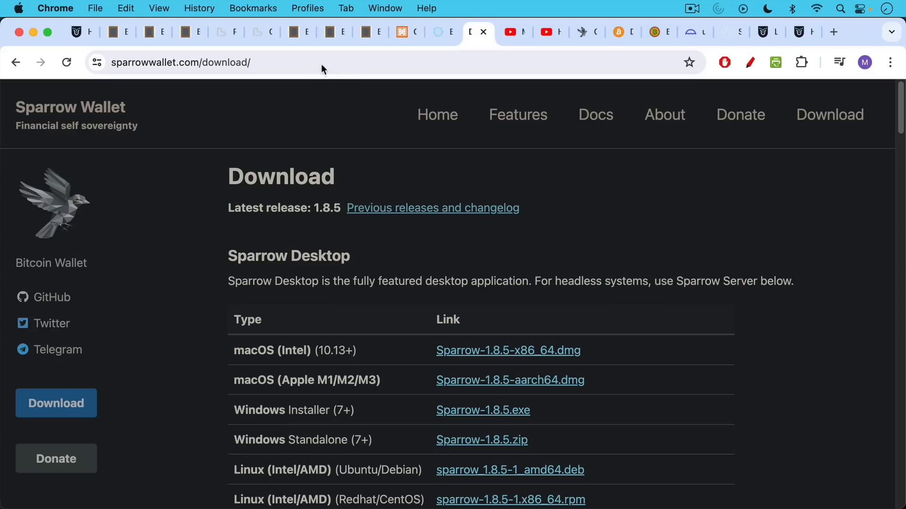
pyautogui.moveTo(329, 63)
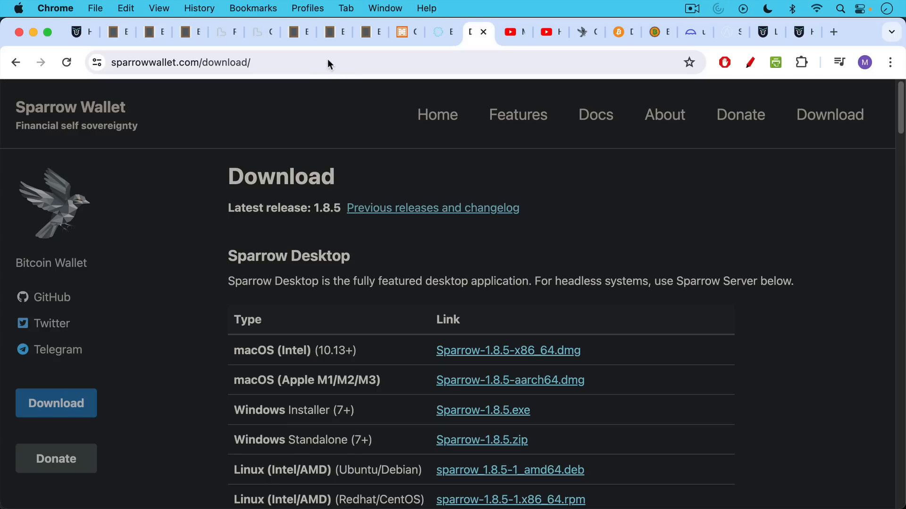
pyautogui.moveTo(424, 58)
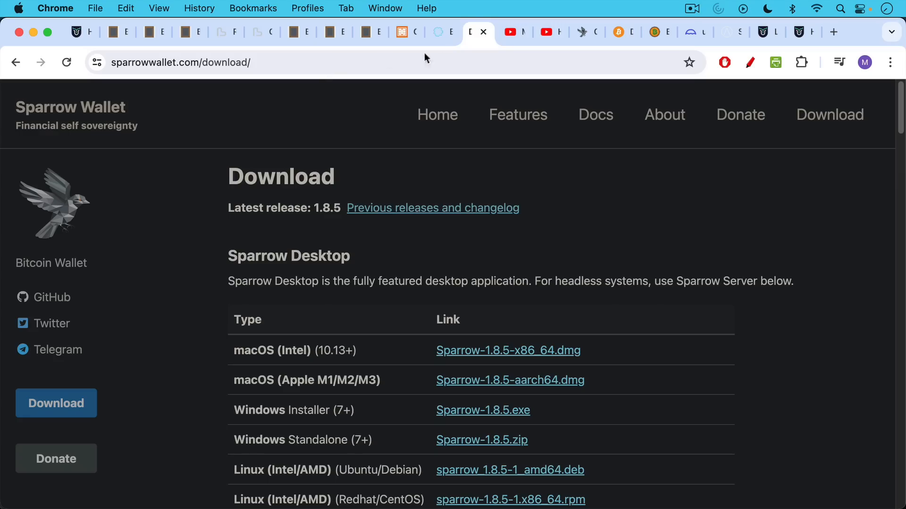
pyautogui.moveTo(512, 38)
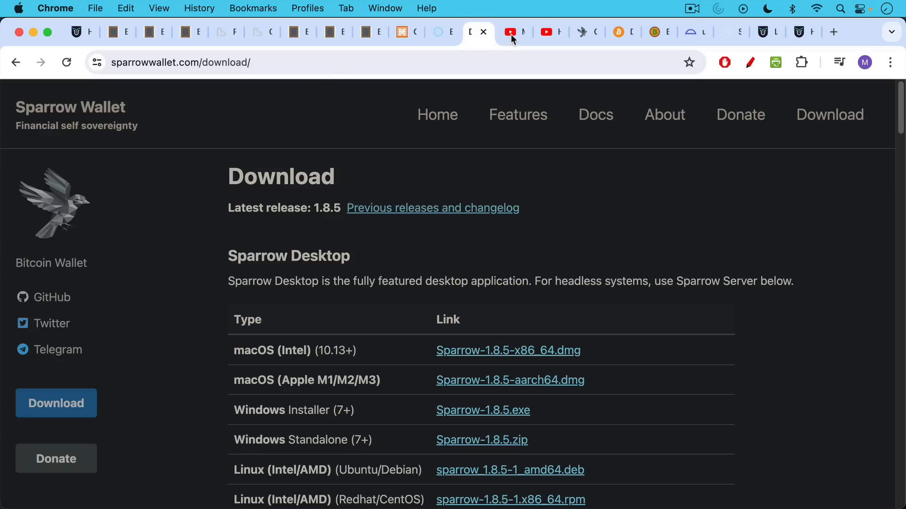
# View the Sparrow desktop video, then the 'How To Move Your Bitcoin From Ledger To Jade' video.
pyautogui.click(513, 32)
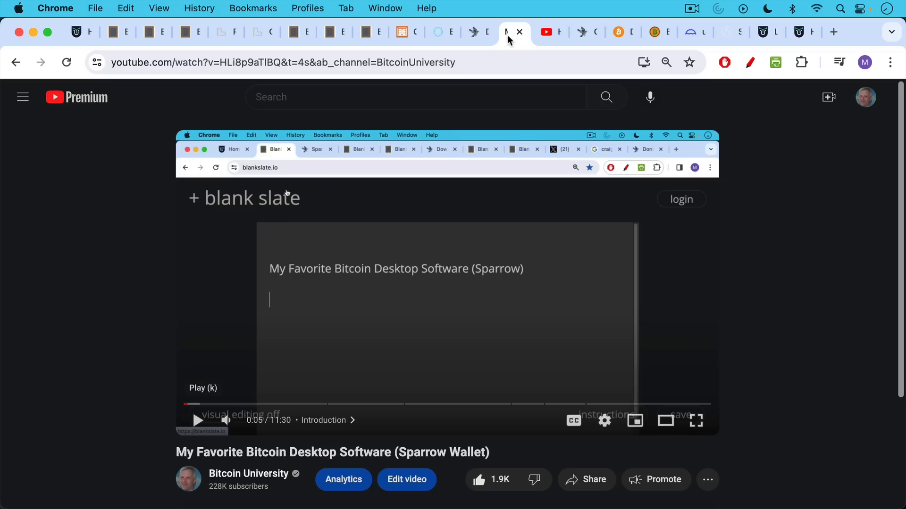
pyautogui.moveTo(549, 42)
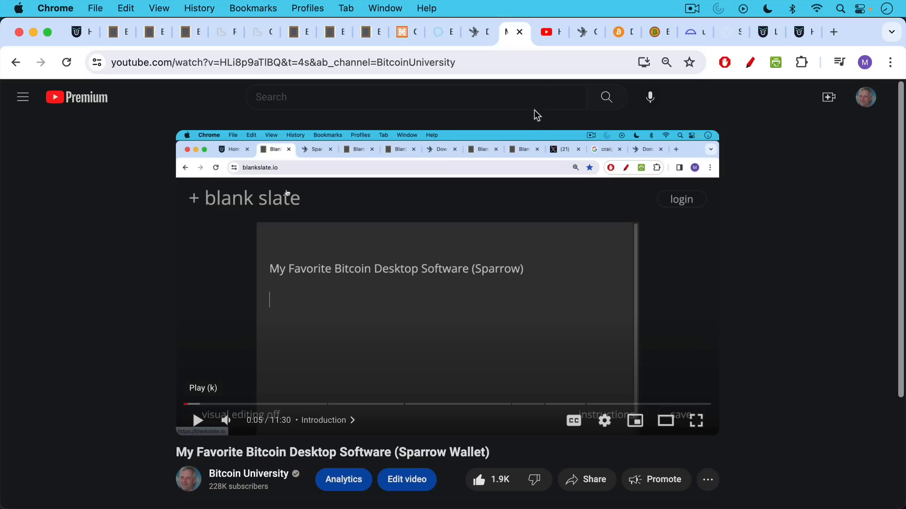
pyautogui.moveTo(555, 40)
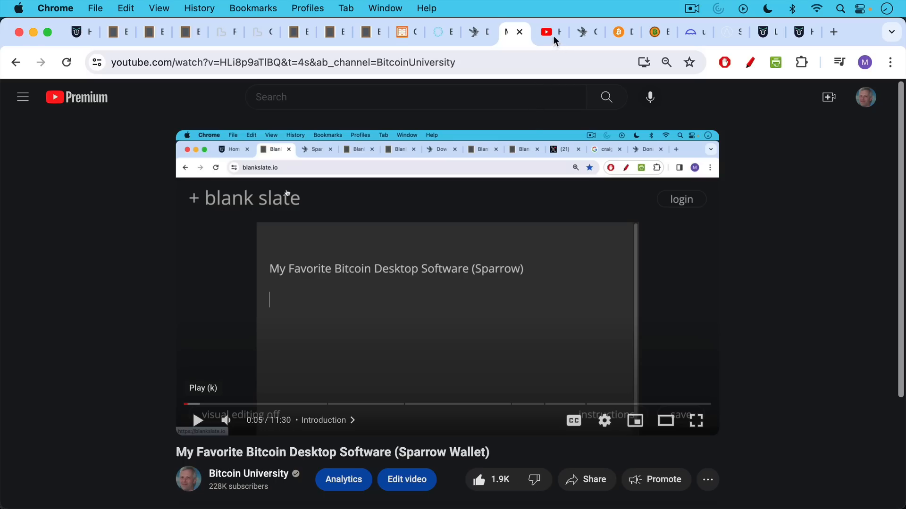
pyautogui.click(549, 32)
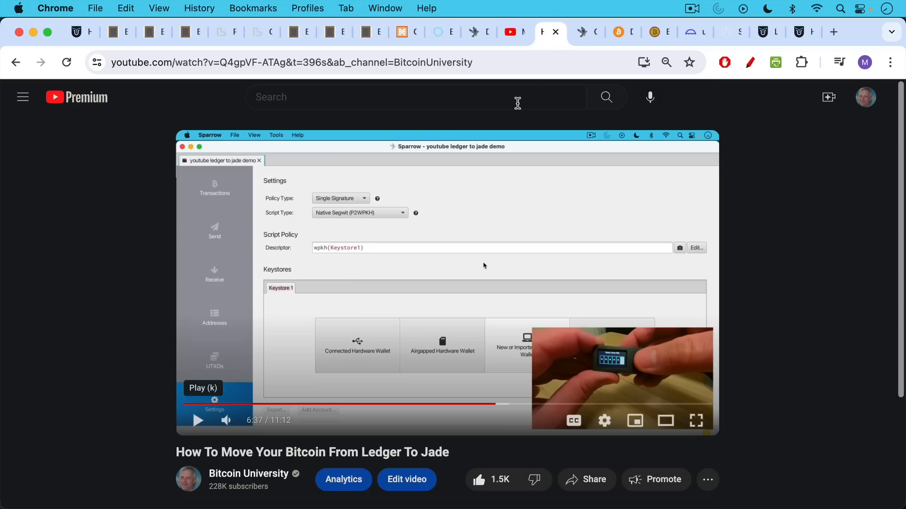
pyautogui.moveTo(519, 140)
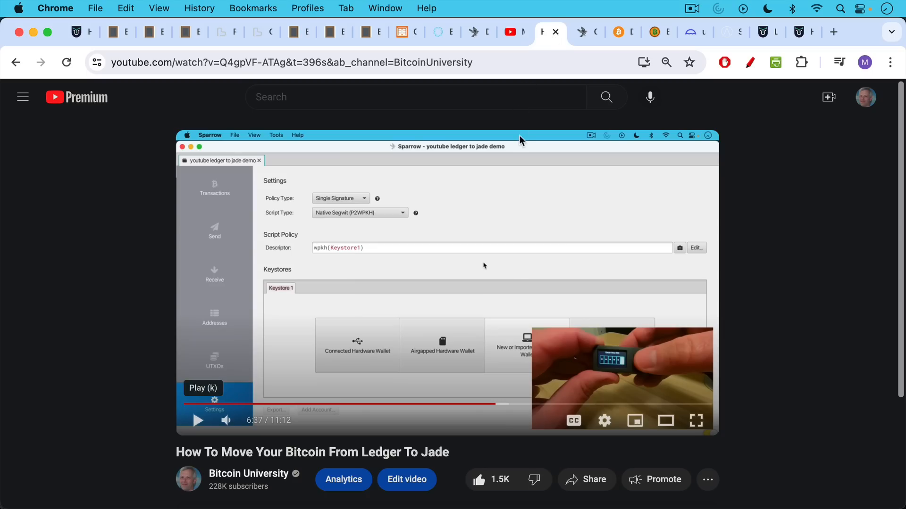
# Bring up Sparrow's 'Connect to Bitcoin Core' docs page with prerequisites and local setup.
pyautogui.click(581, 33)
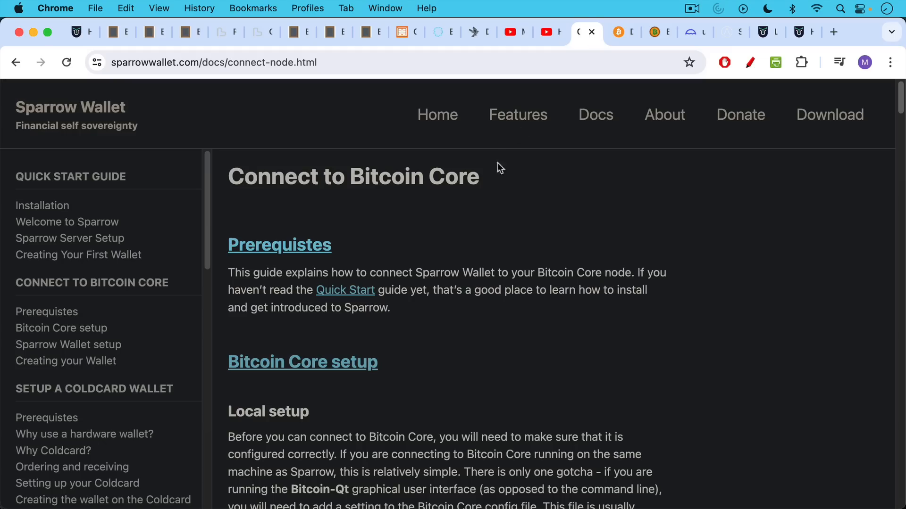
pyautogui.moveTo(500, 178)
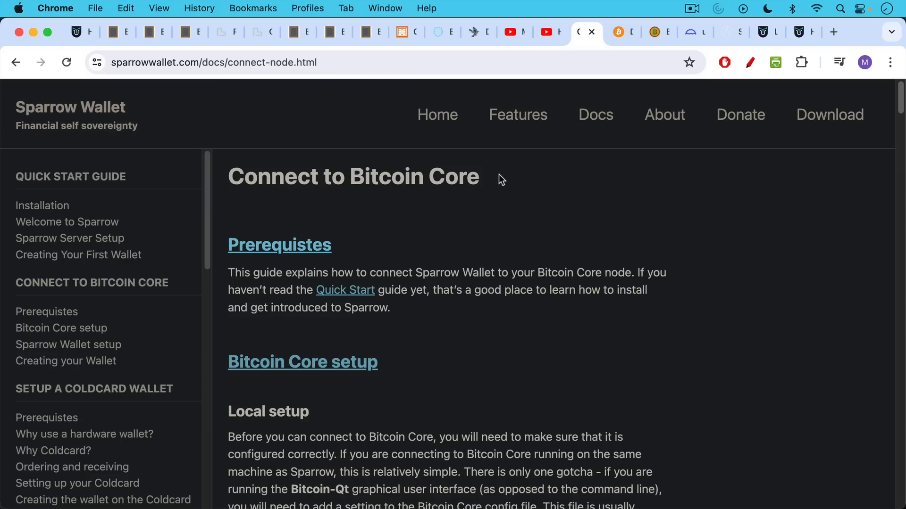
pyautogui.moveTo(498, 191)
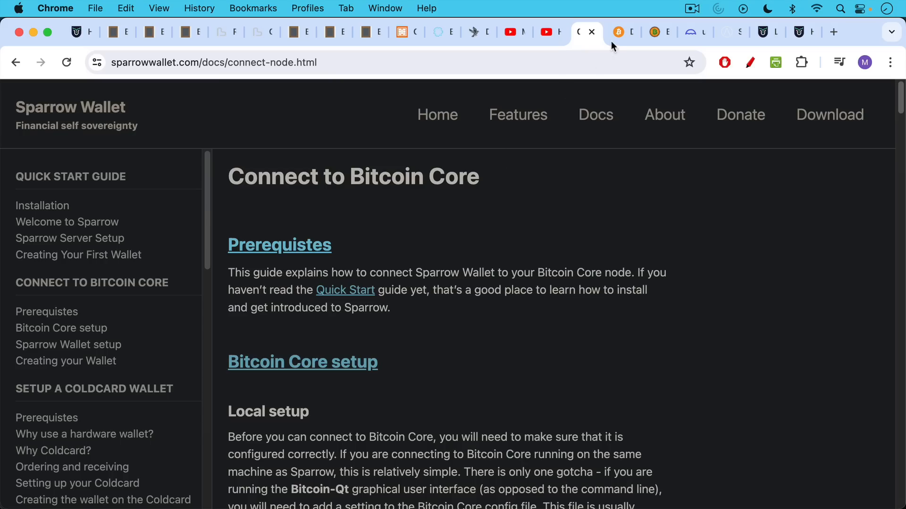
pyautogui.moveTo(620, 38)
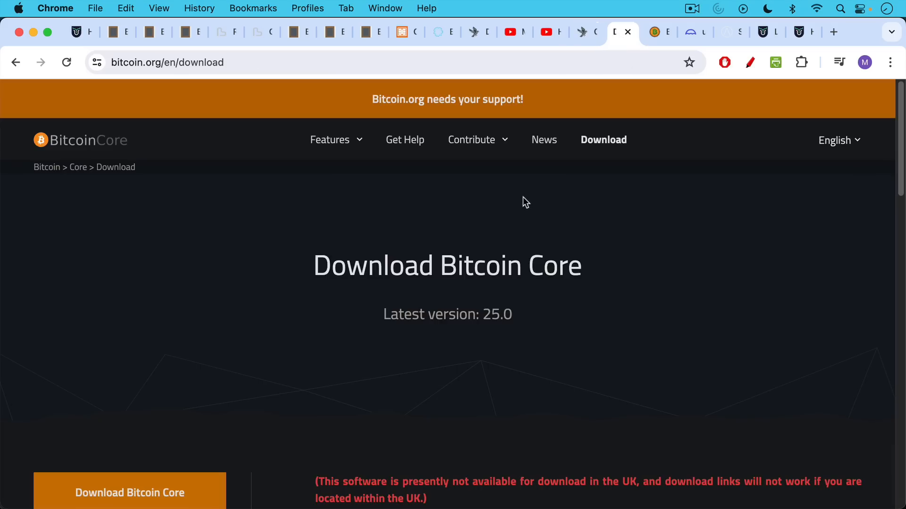
pyautogui.moveTo(517, 235)
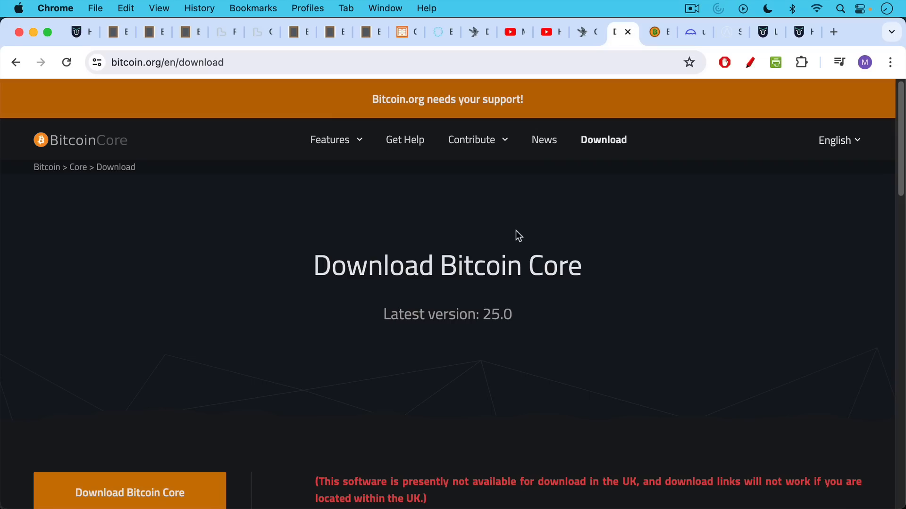
pyautogui.moveTo(529, 165)
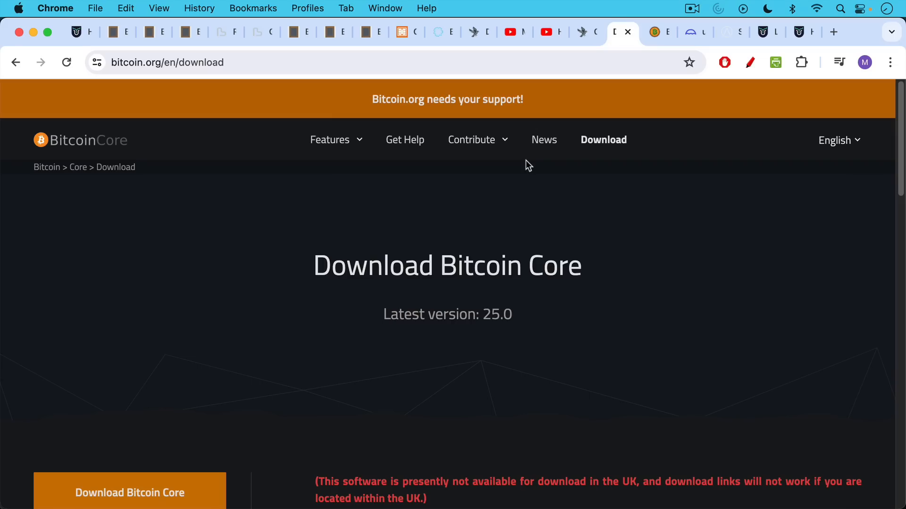
pyautogui.moveTo(529, 228)
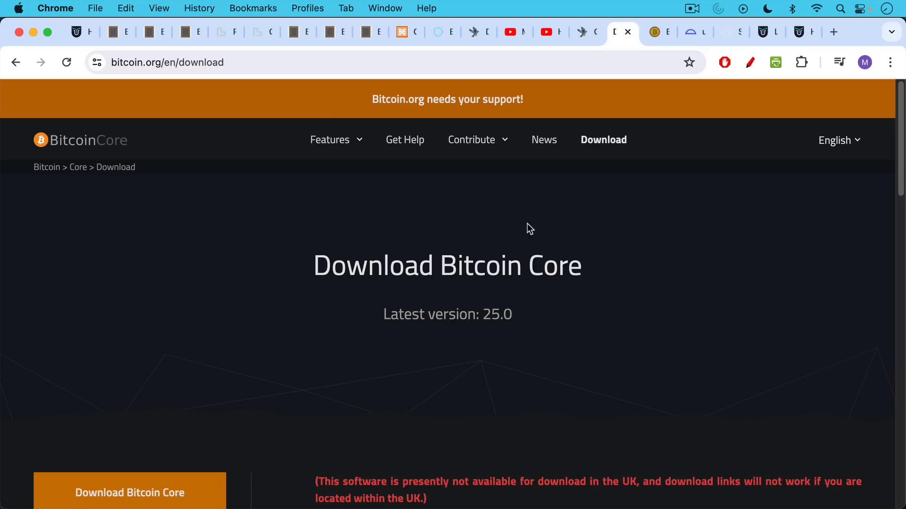
pyautogui.moveTo(656, 37)
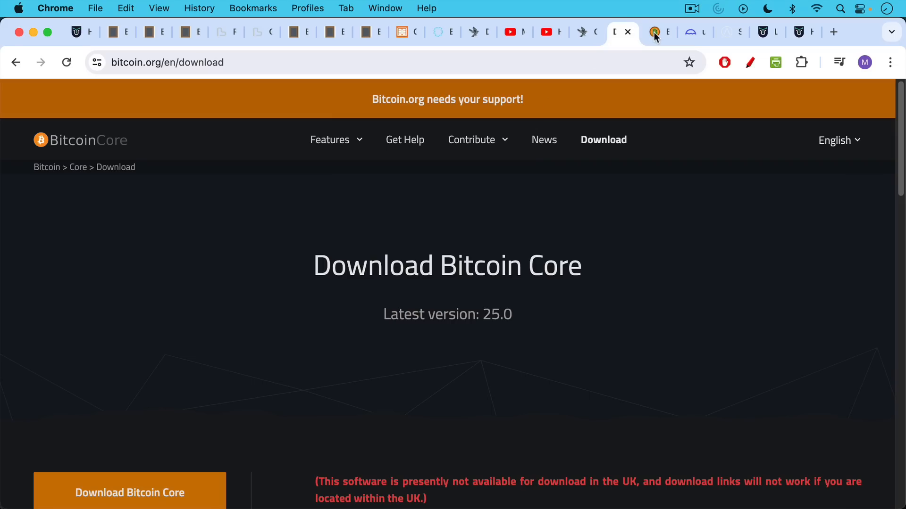
# Revisit the Bitcoin Knots homepage describing its combined node and wallet features.
pyautogui.click(658, 32)
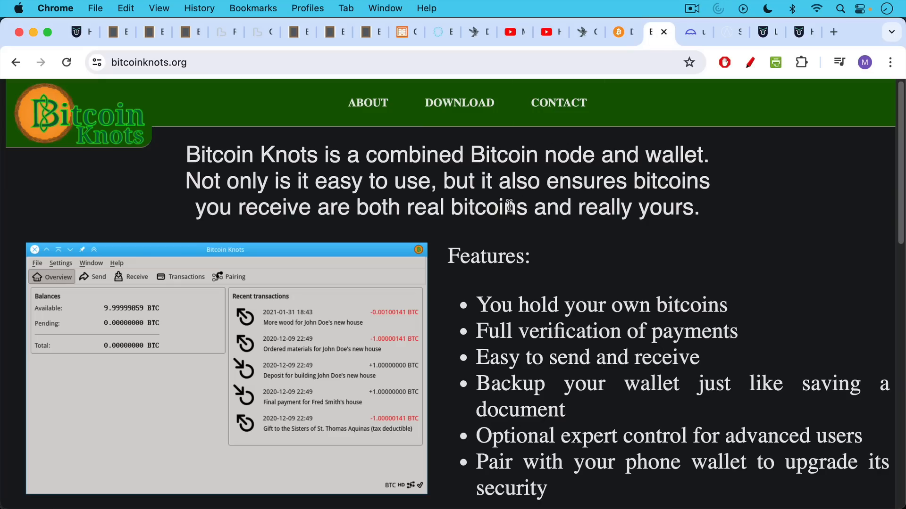
pyautogui.moveTo(493, 132)
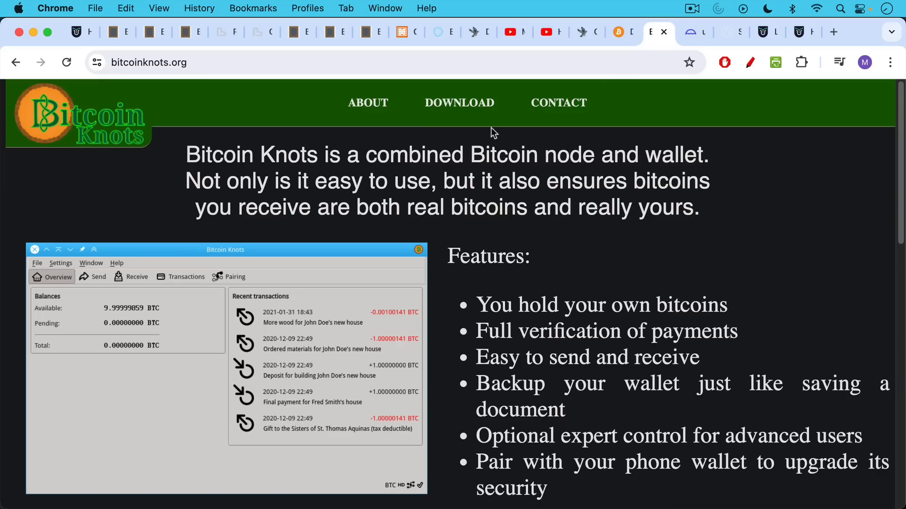
pyautogui.moveTo(492, 145)
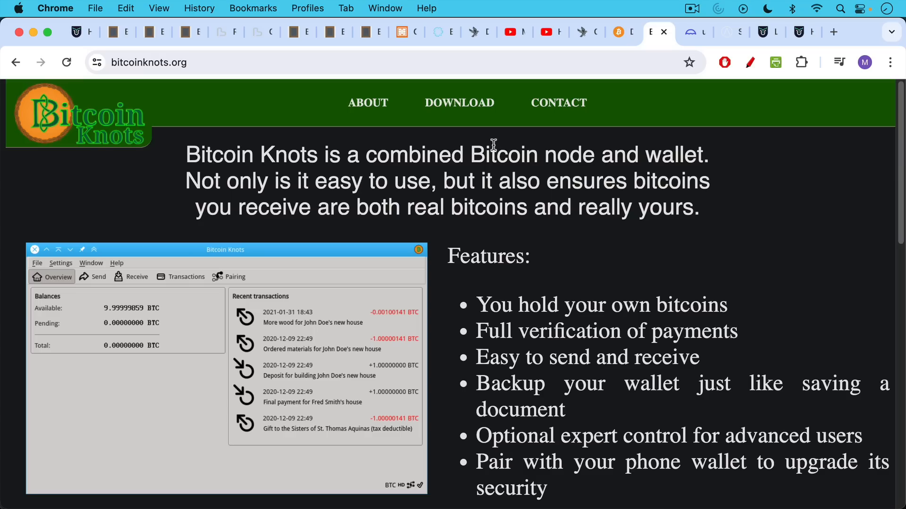
pyautogui.moveTo(653, 43)
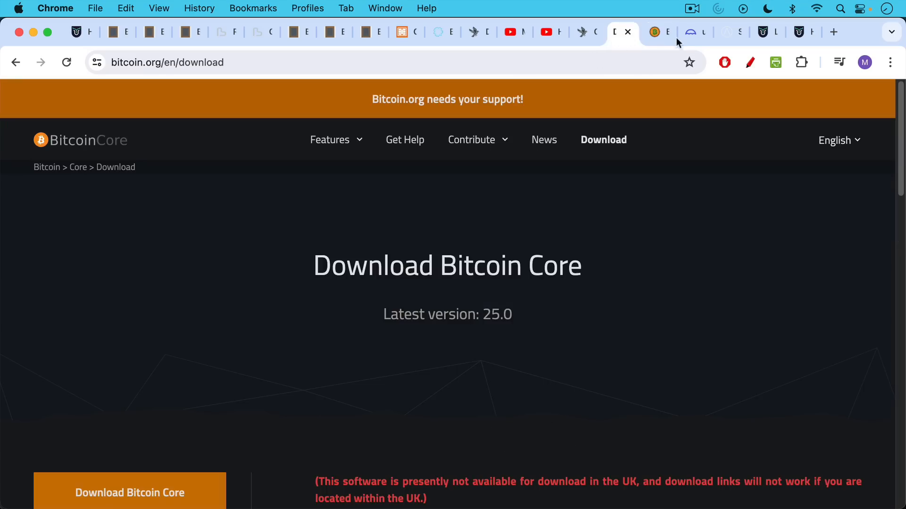
pyautogui.click(658, 32)
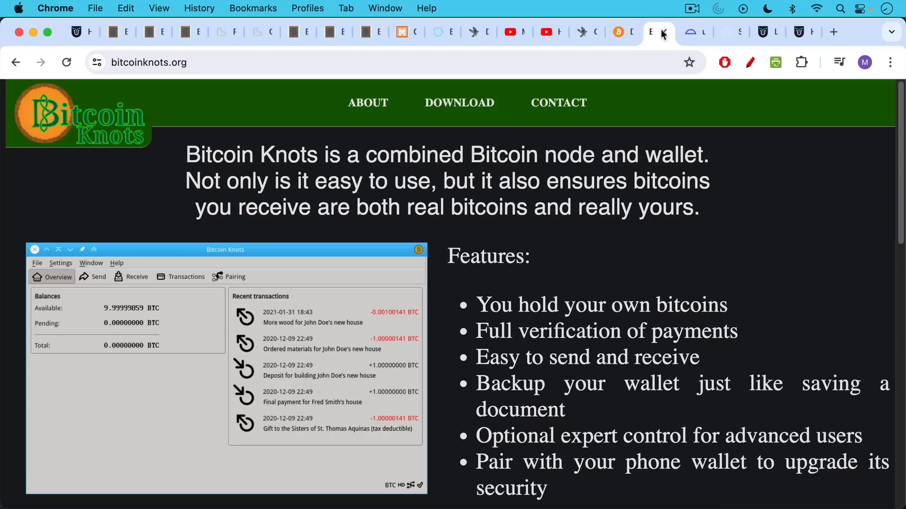
pyautogui.moveTo(685, 43)
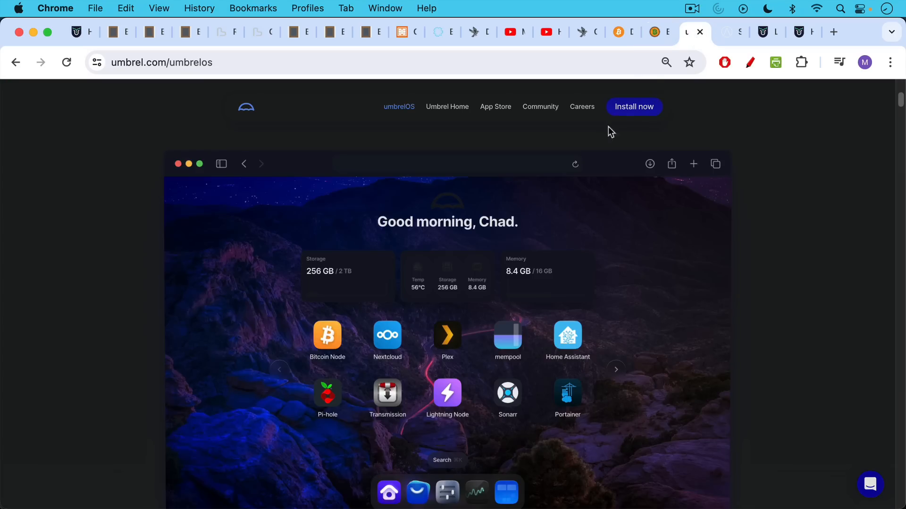
# Switch to the start9.com homepage showing the Sovereign Computing branding.
pyautogui.click(725, 32)
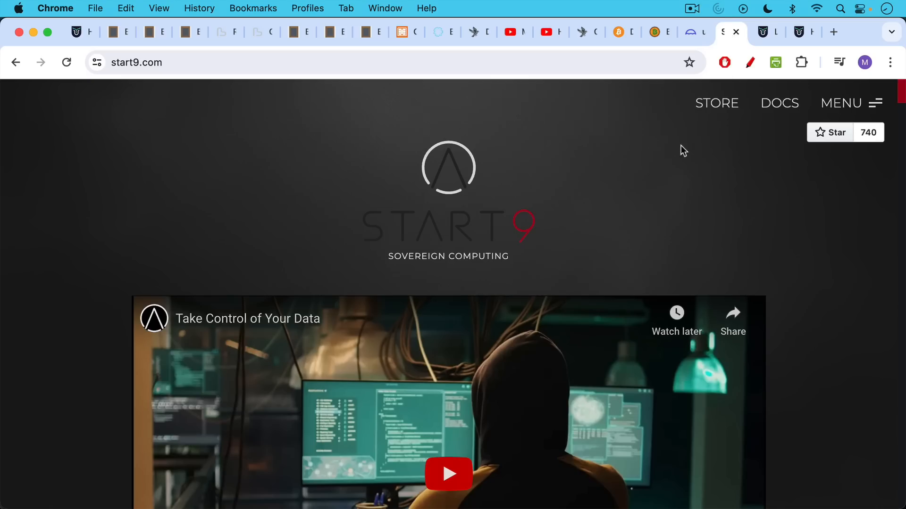
pyautogui.moveTo(644, 123)
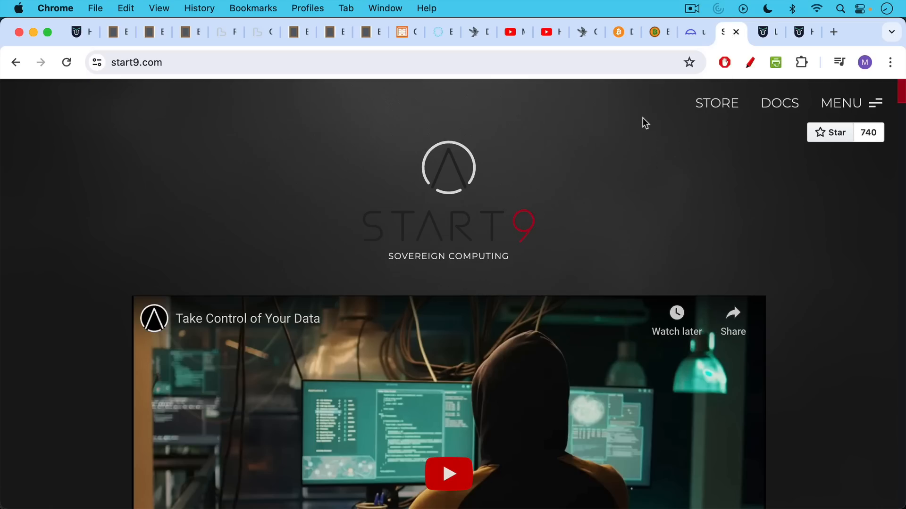
pyautogui.moveTo(642, 168)
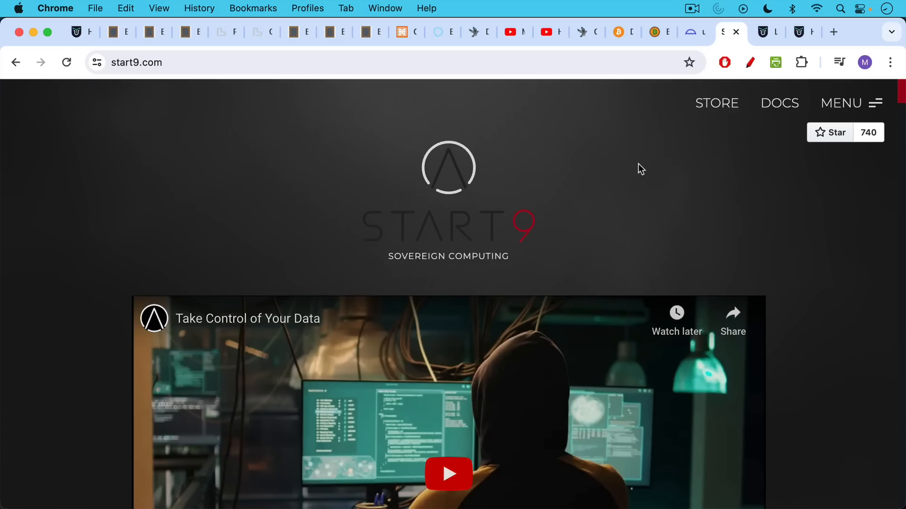
pyautogui.moveTo(645, 177)
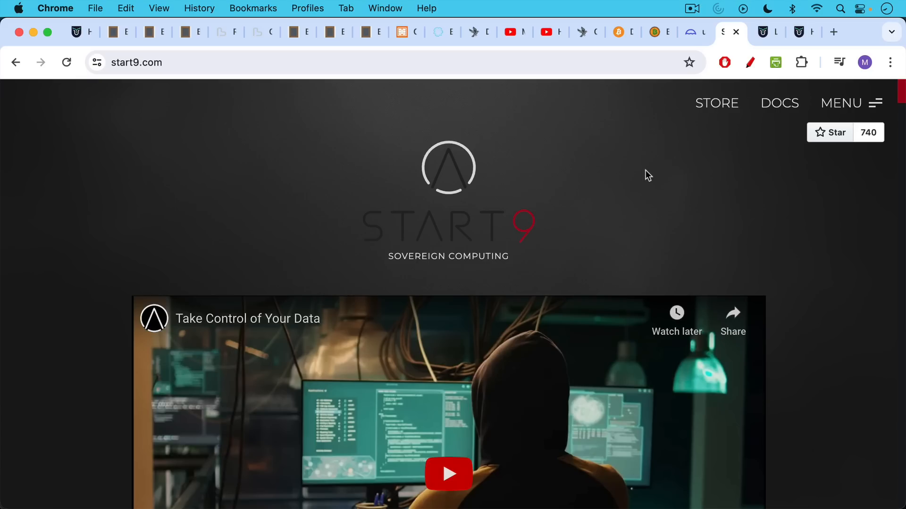
pyautogui.moveTo(652, 173)
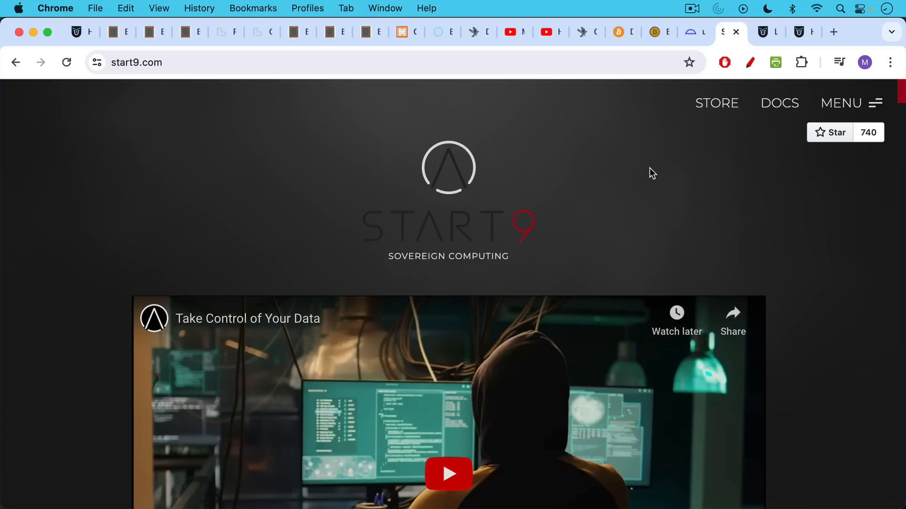
pyautogui.moveTo(662, 168)
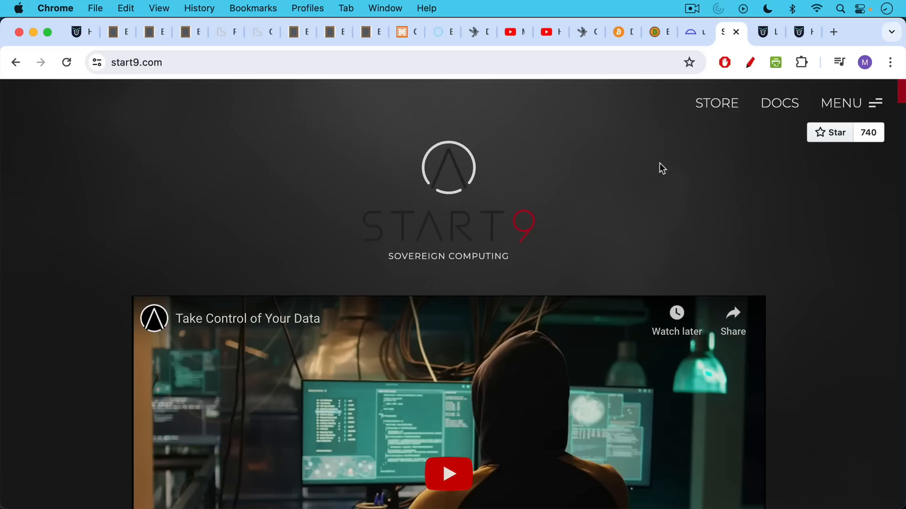
pyautogui.moveTo(665, 166)
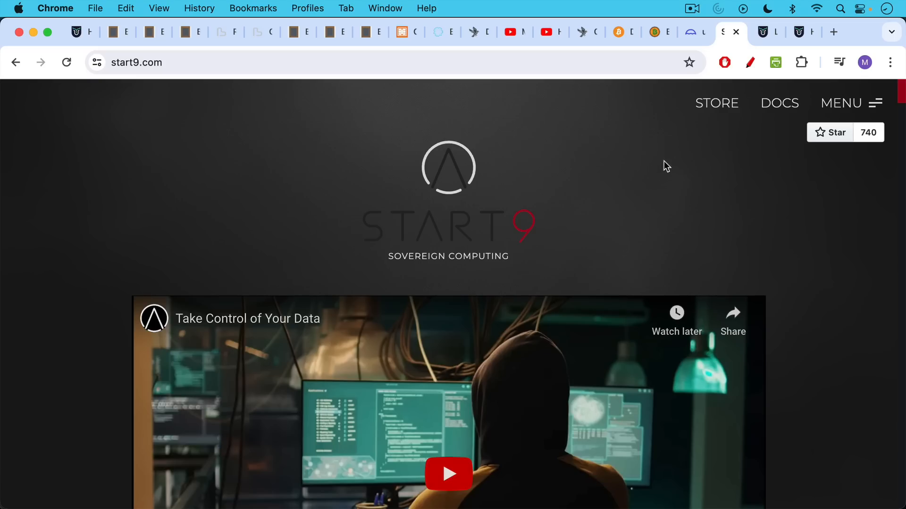
pyautogui.moveTo(673, 176)
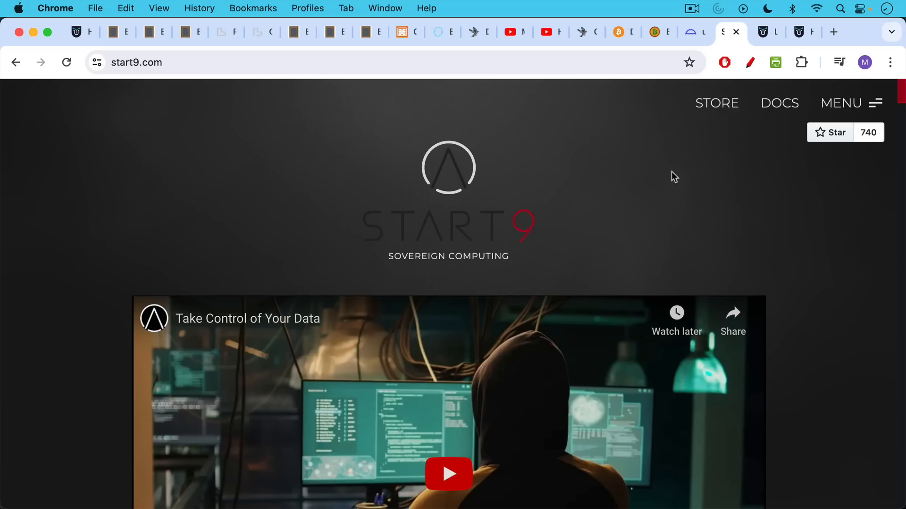
pyautogui.moveTo(667, 167)
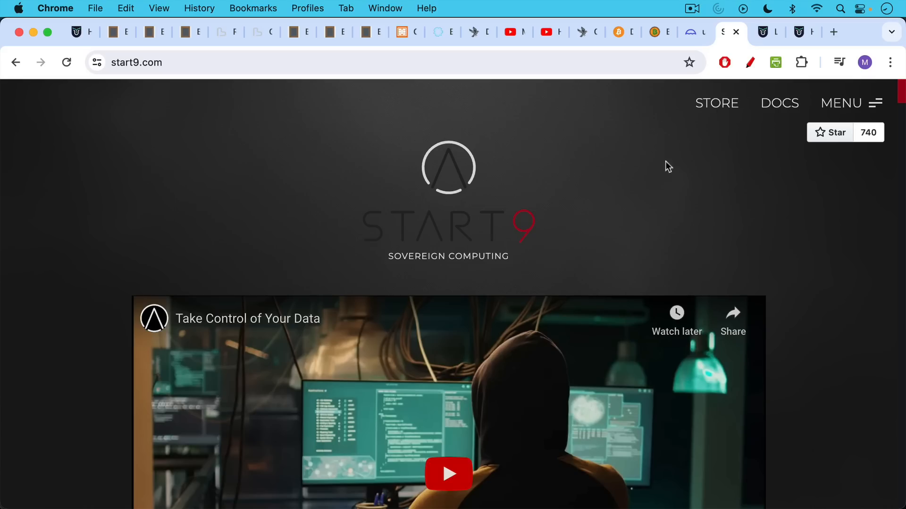
pyautogui.moveTo(657, 144)
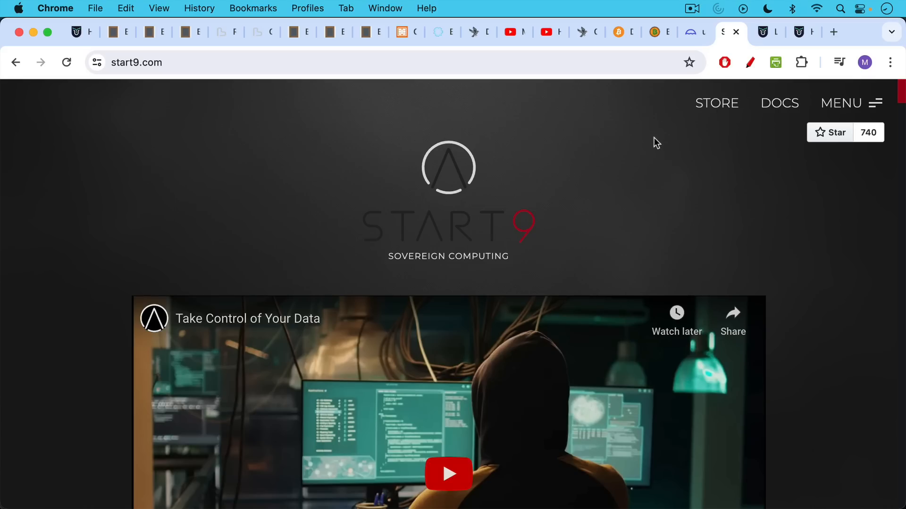
pyautogui.moveTo(691, 37)
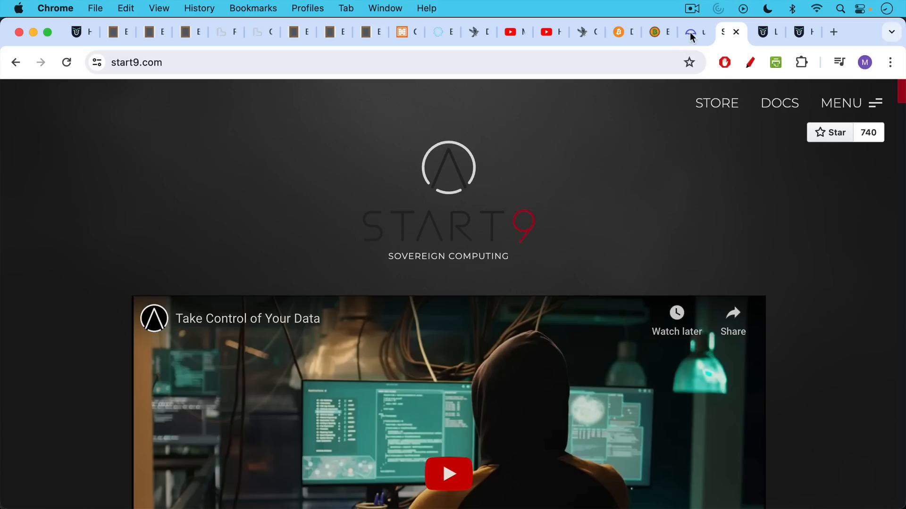
pyautogui.moveTo(670, 120)
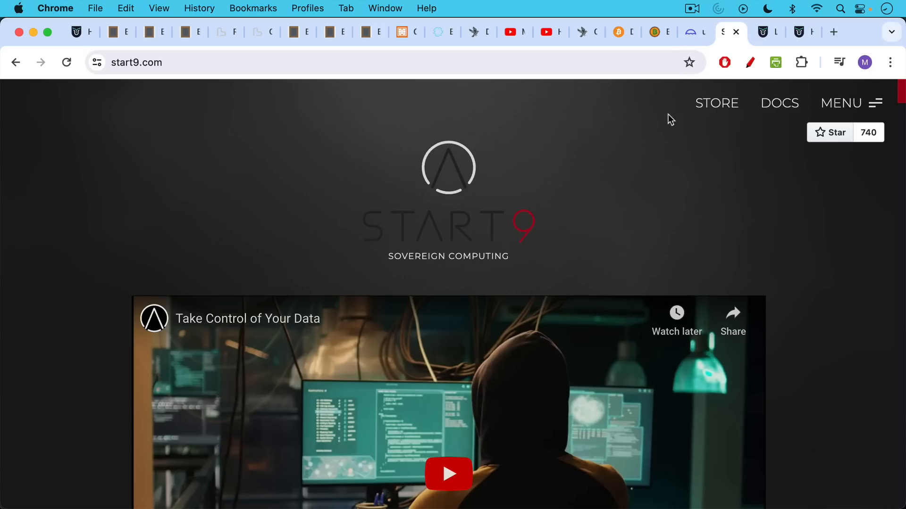
pyautogui.moveTo(656, 87)
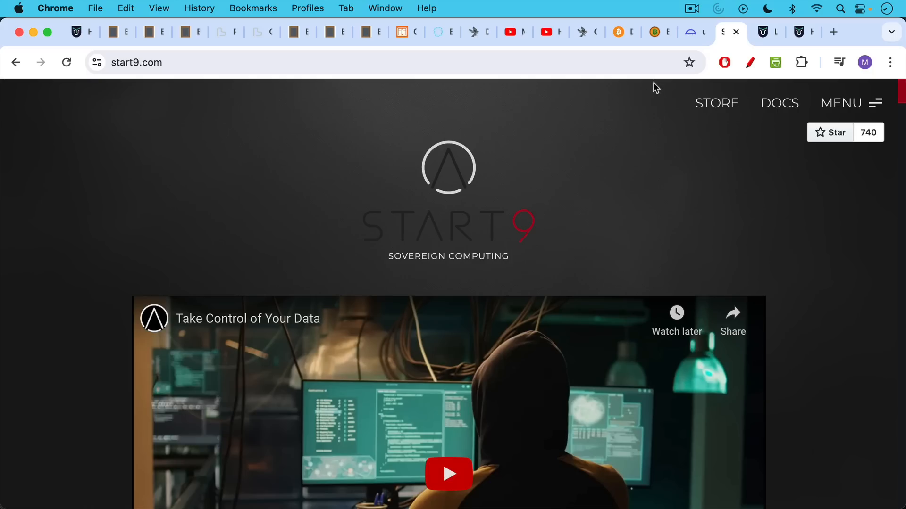
pyautogui.moveTo(662, 115)
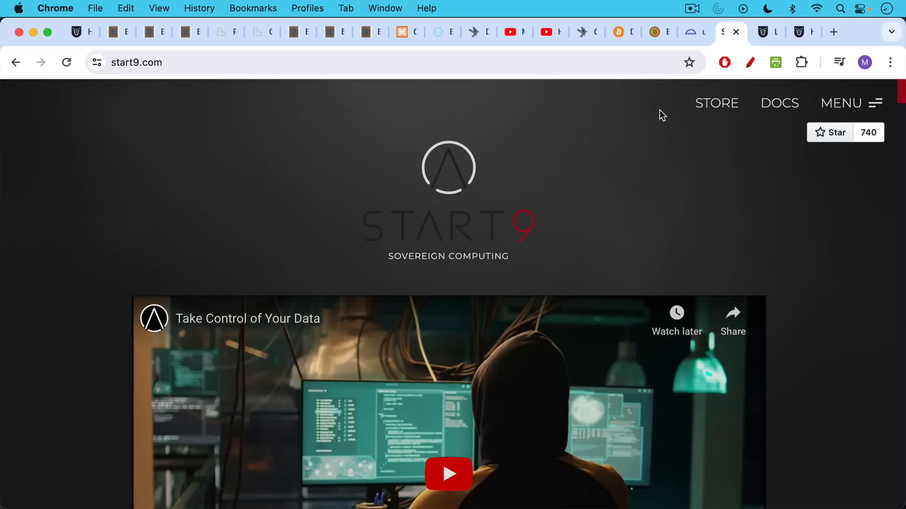
# View the Bitcoin University Live Classes page, then return to the Sparrow Wallet YouTube video.
pyautogui.click(766, 32)
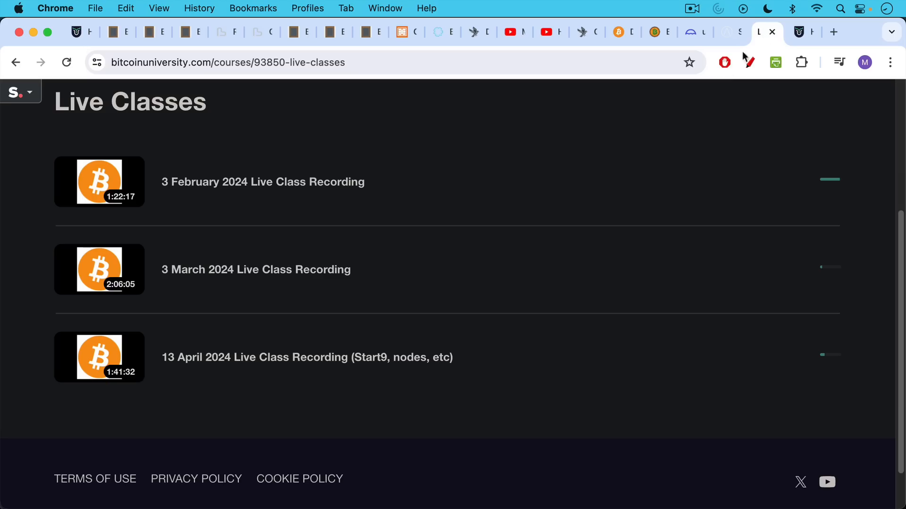
pyautogui.moveTo(678, 105)
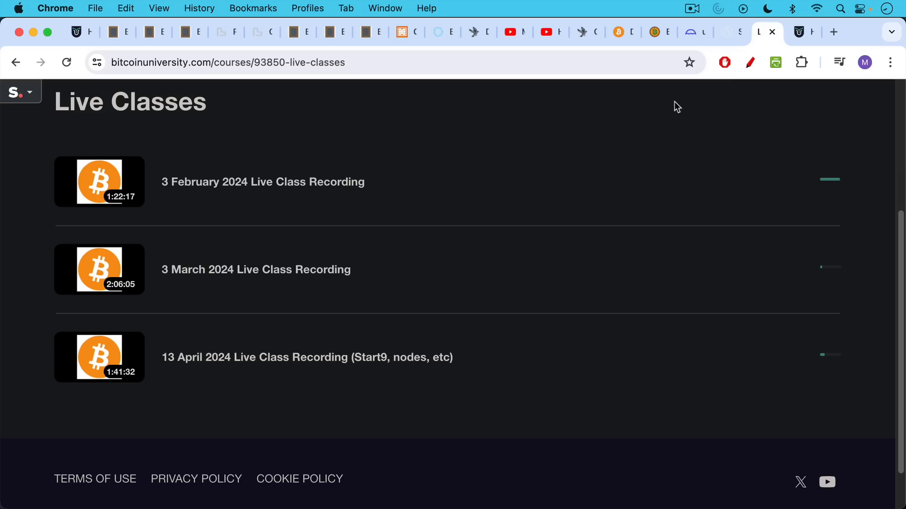
pyautogui.moveTo(446, 140)
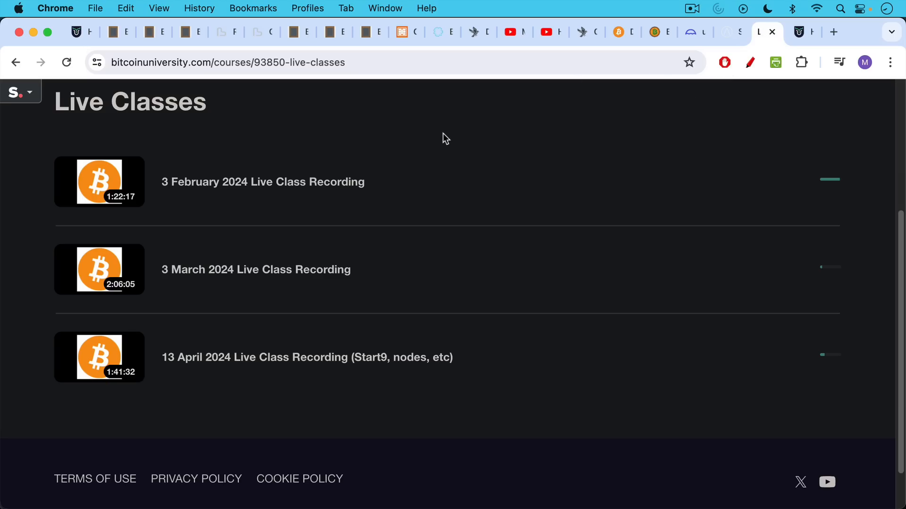
pyautogui.moveTo(423, 308)
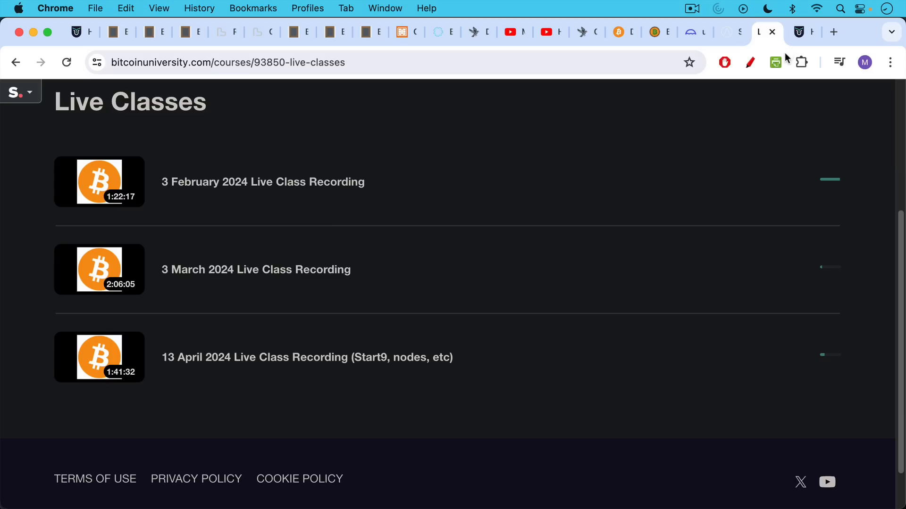
pyautogui.moveTo(799, 36)
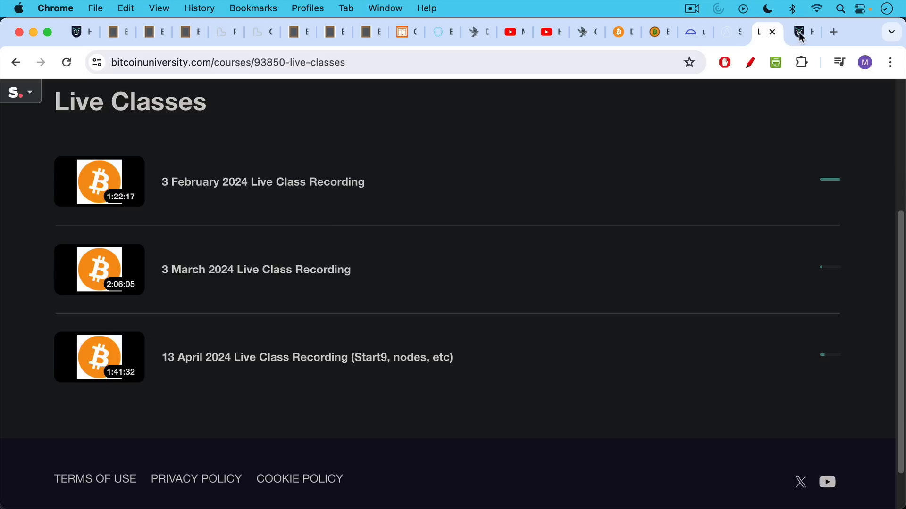
pyautogui.moveTo(802, 35)
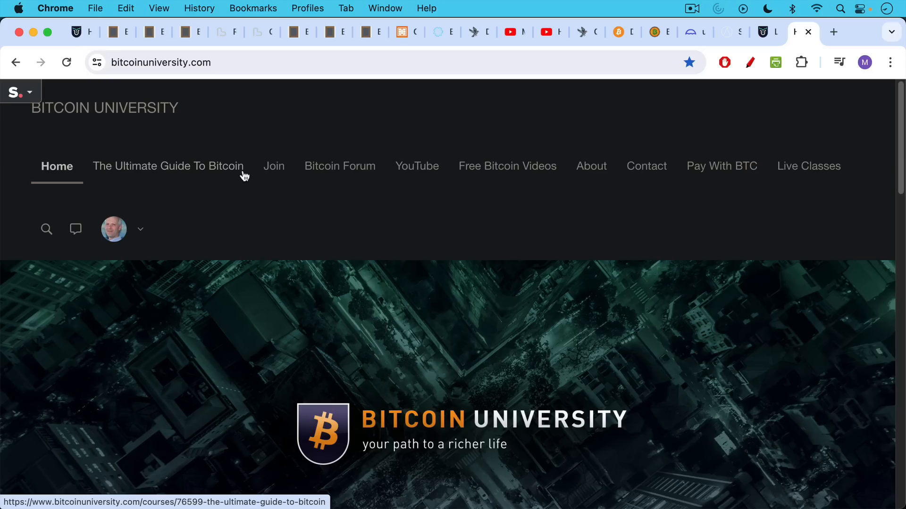
pyautogui.moveTo(245, 168)
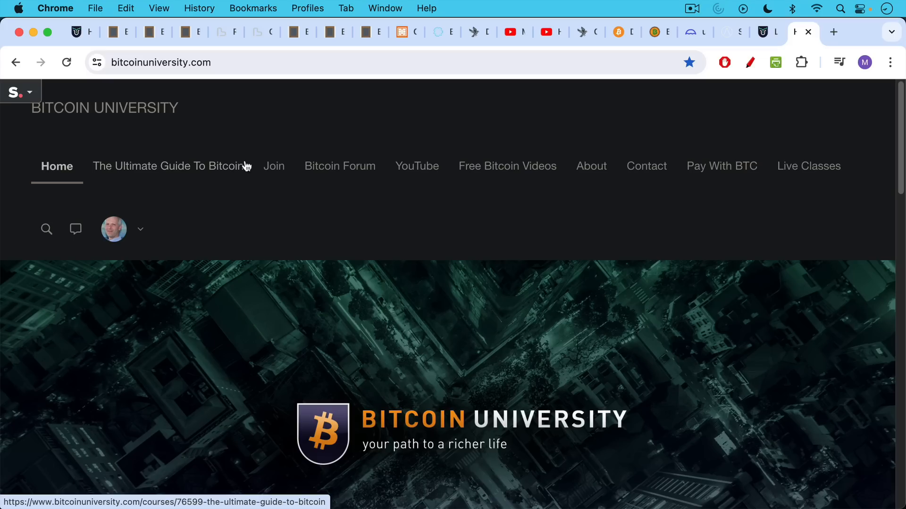
pyautogui.click(508, 32)
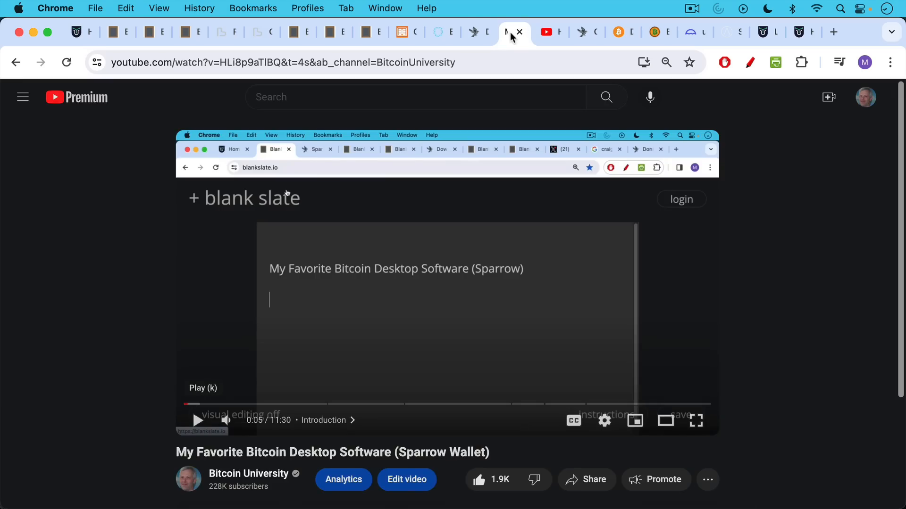